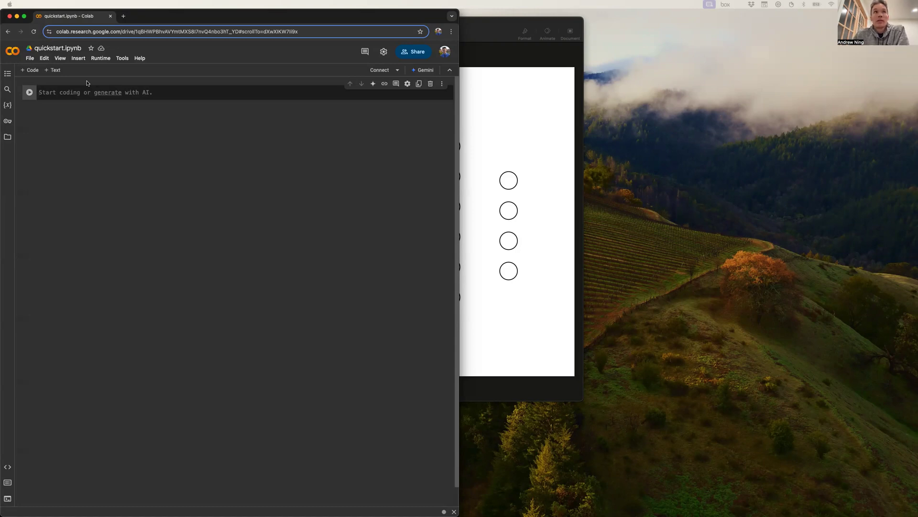
pyautogui.moveTo(89, 161)
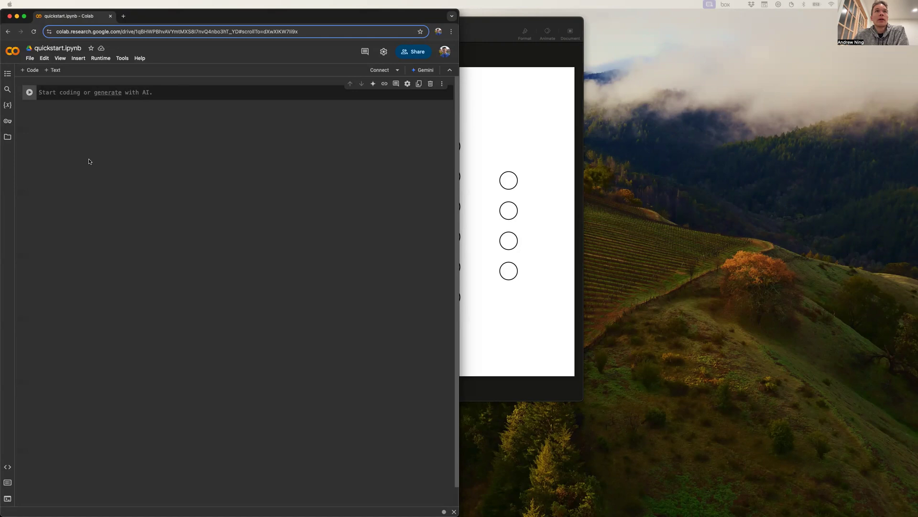
pyautogui.moveTo(159, 57)
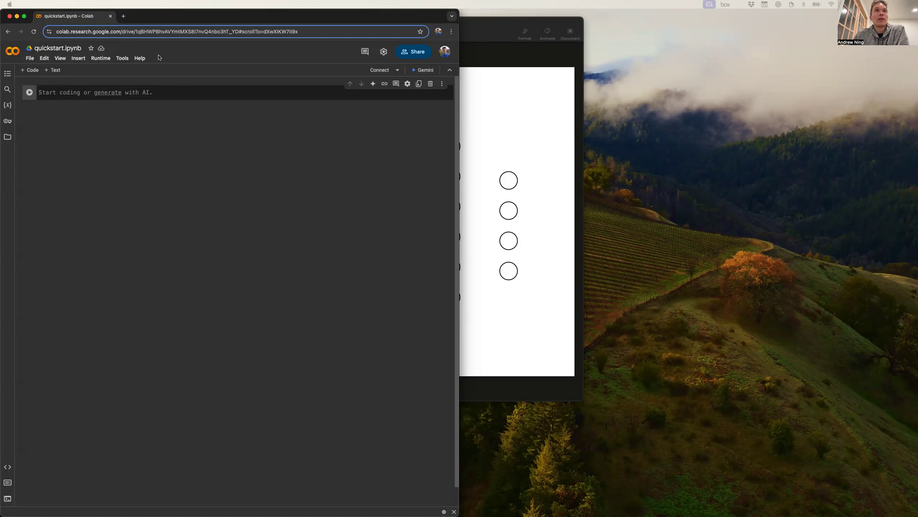
pyautogui.moveTo(369, 63)
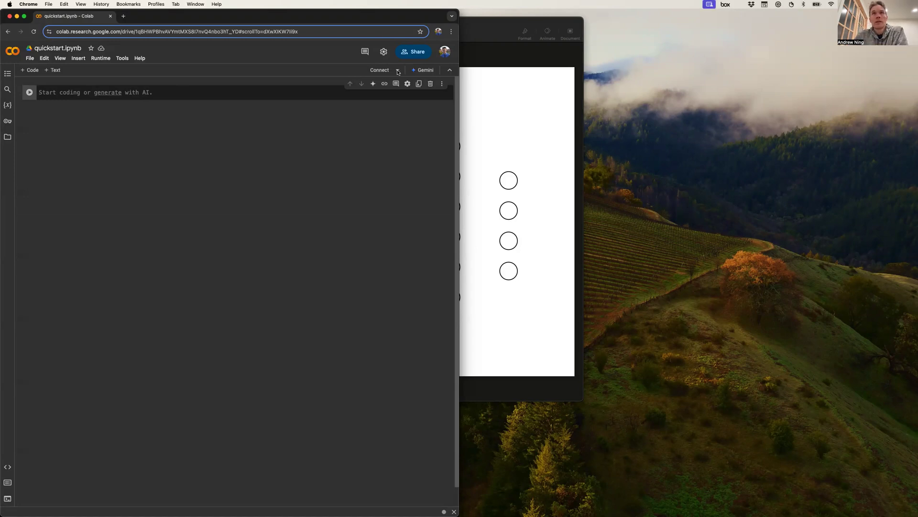
# - Peek at Colab's runtime connection options and dismiss them without choosing any
pyautogui.click(397, 70)
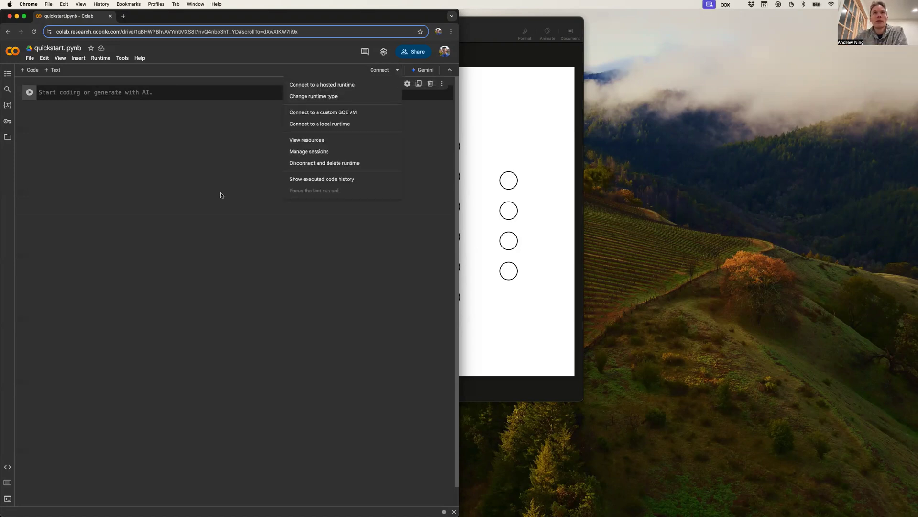
pyautogui.click(197, 209)
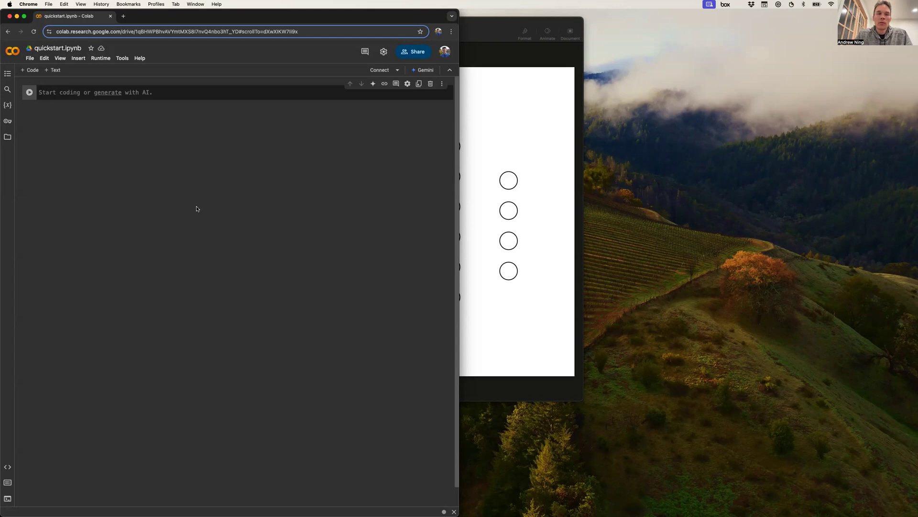
pyautogui.moveTo(202, 216)
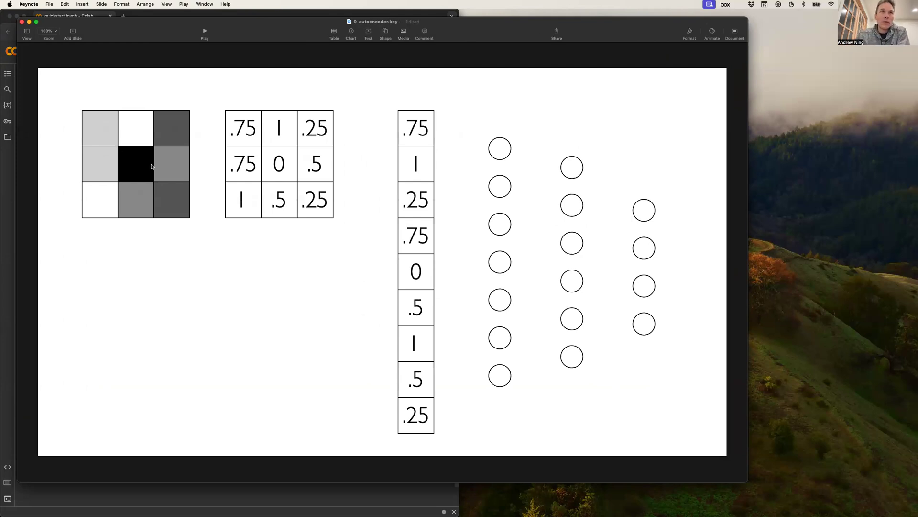
pyautogui.moveTo(146, 177)
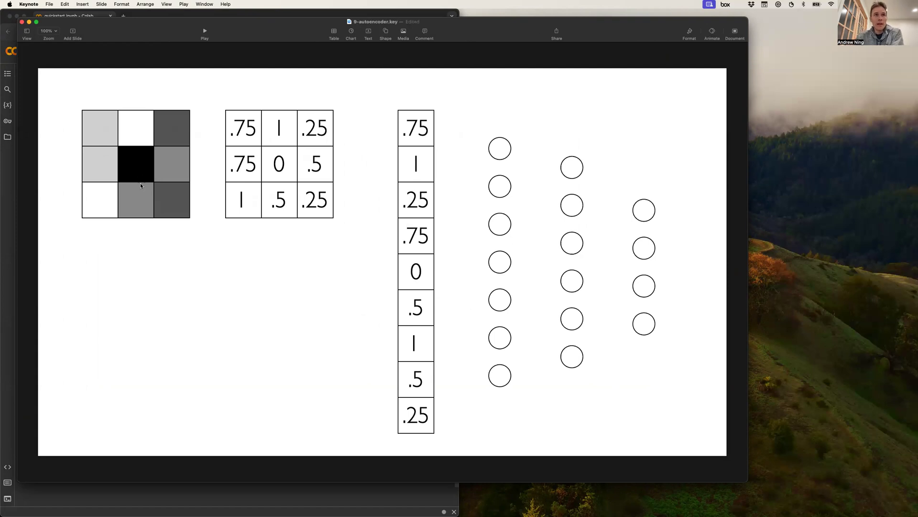
pyautogui.moveTo(168, 196)
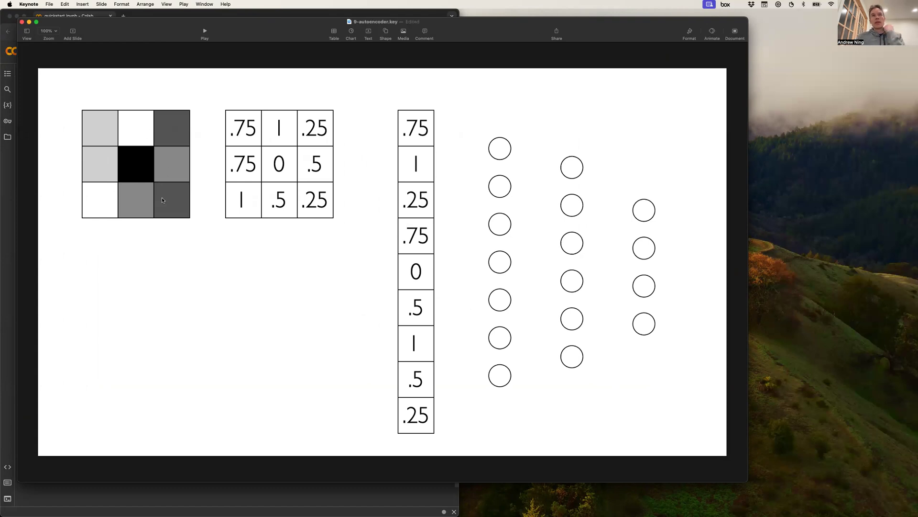
pyautogui.moveTo(109, 186)
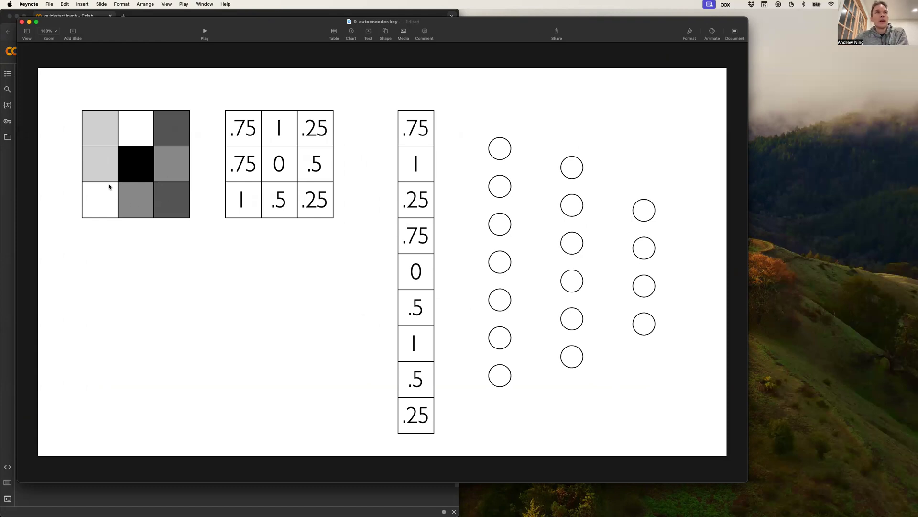
pyautogui.moveTo(129, 138)
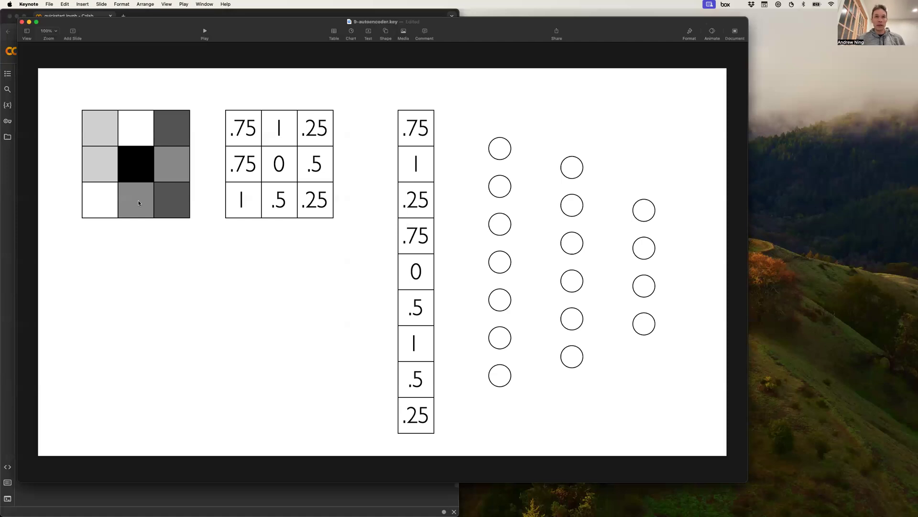
pyautogui.moveTo(138, 174)
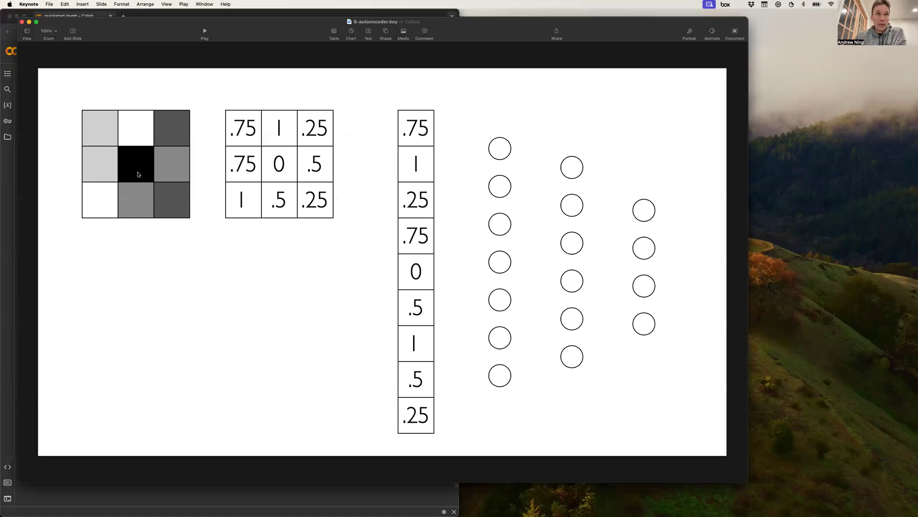
pyautogui.moveTo(142, 167)
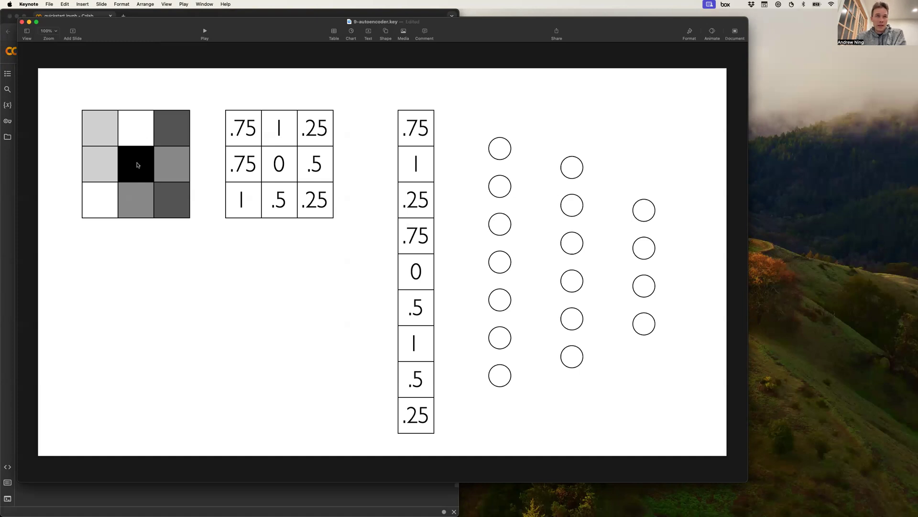
pyautogui.moveTo(130, 155)
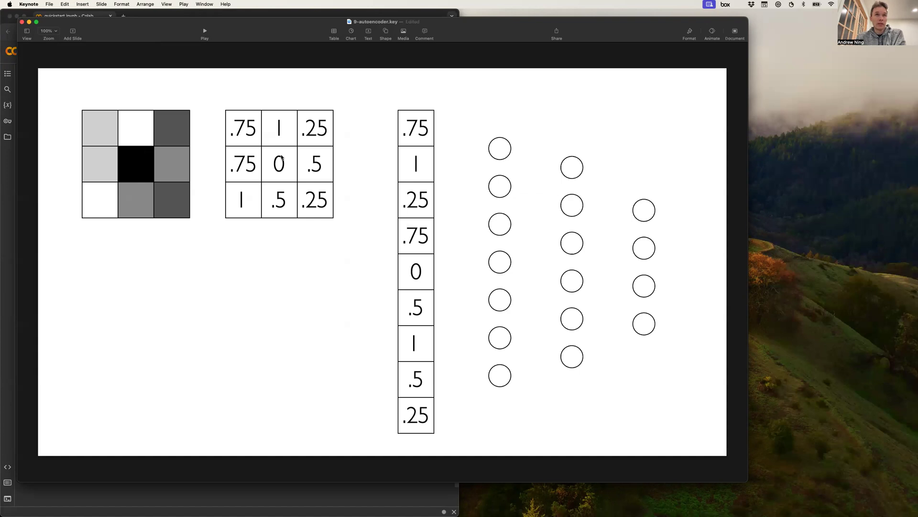
pyautogui.moveTo(139, 162)
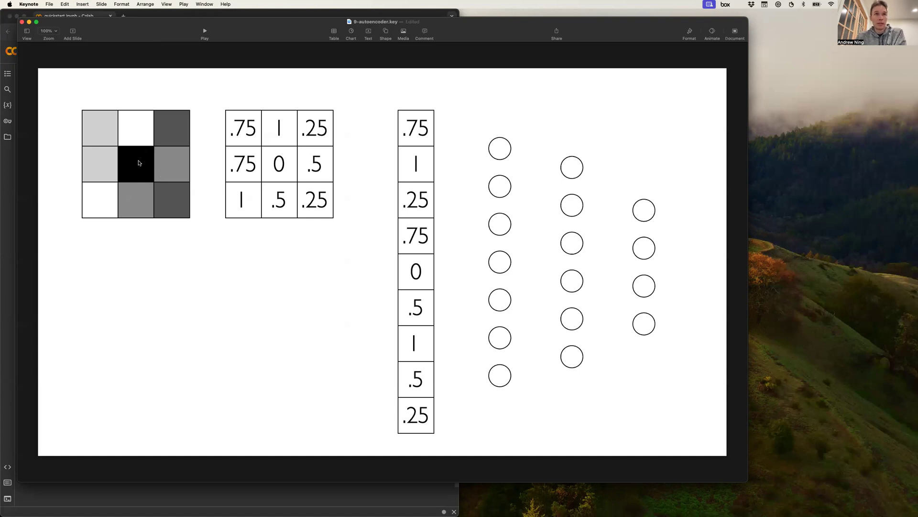
pyautogui.moveTo(220, 135)
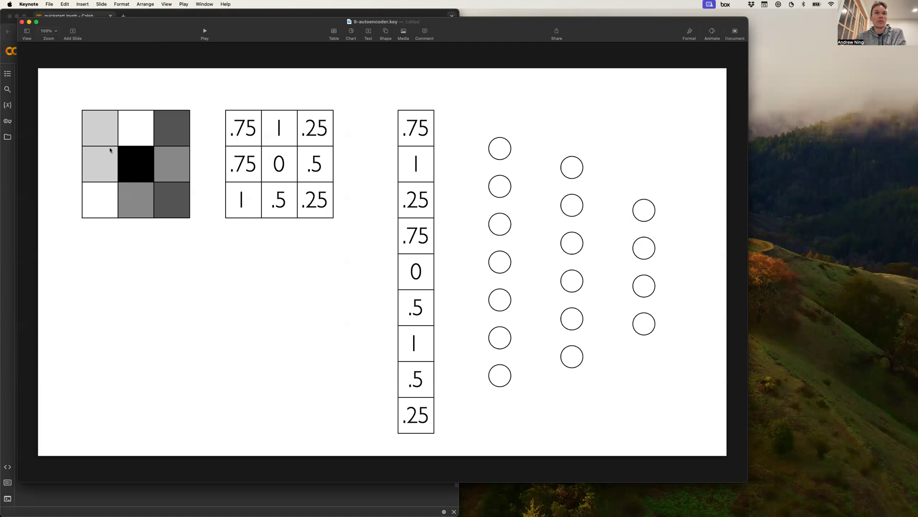
pyautogui.moveTo(138, 204)
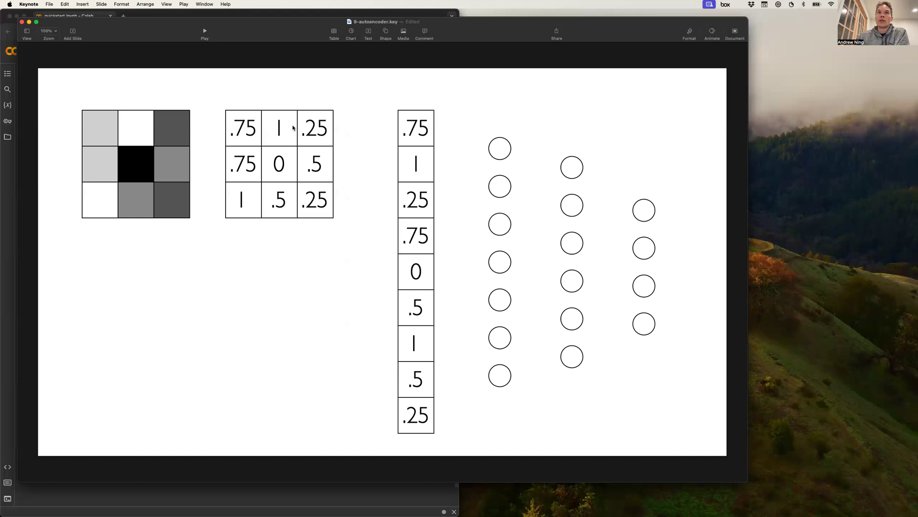
pyautogui.moveTo(292, 211)
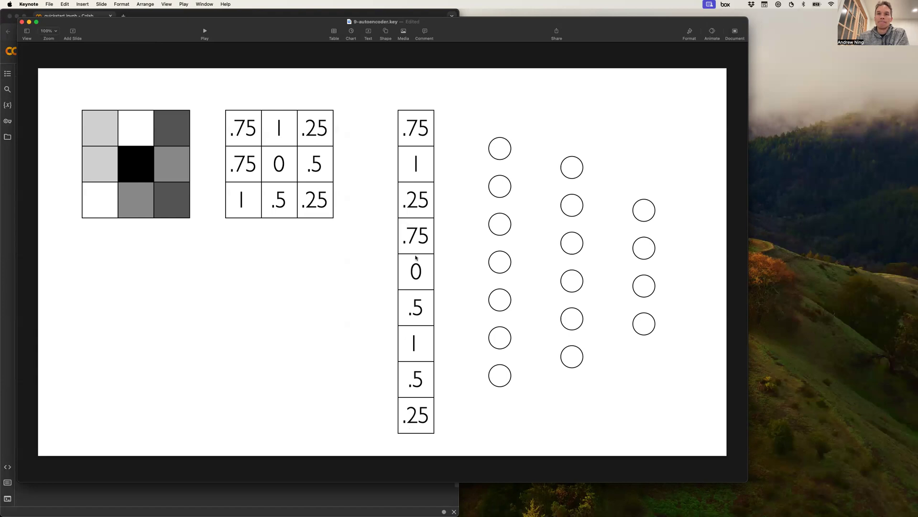
pyautogui.moveTo(404, 411)
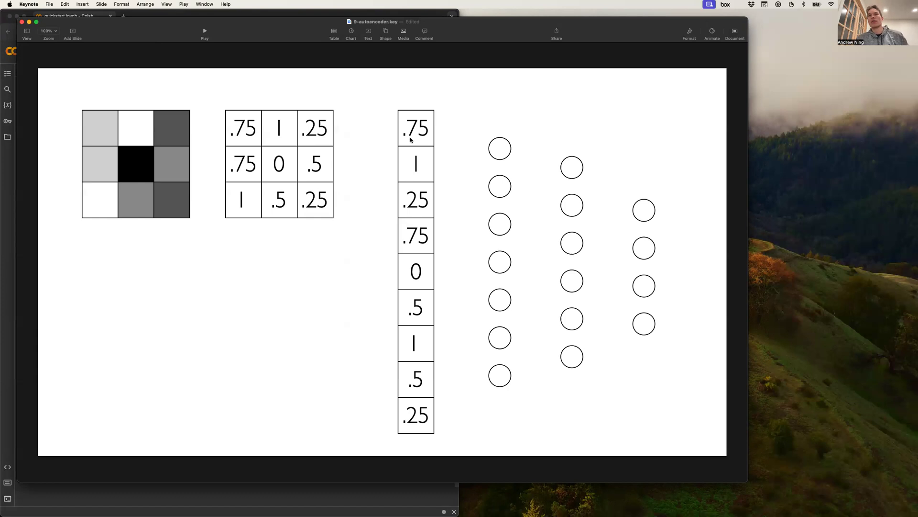
pyautogui.moveTo(401, 351)
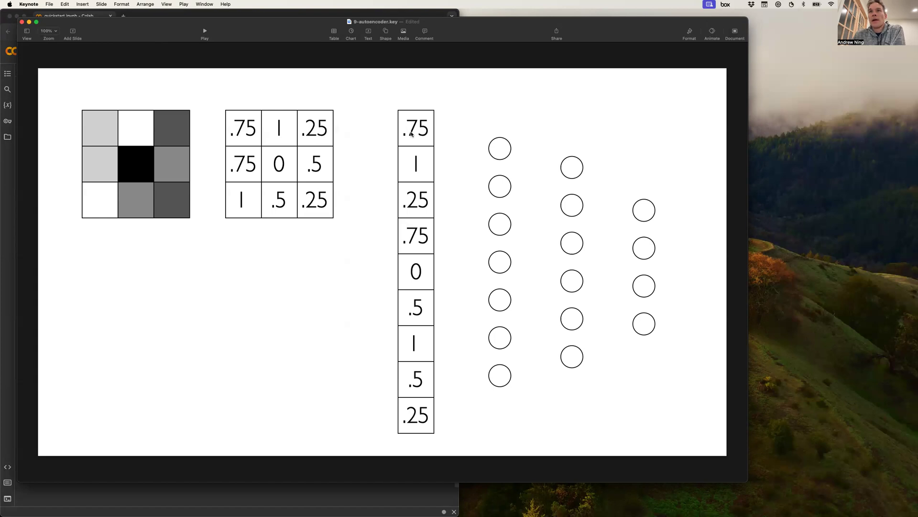
pyautogui.moveTo(424, 185)
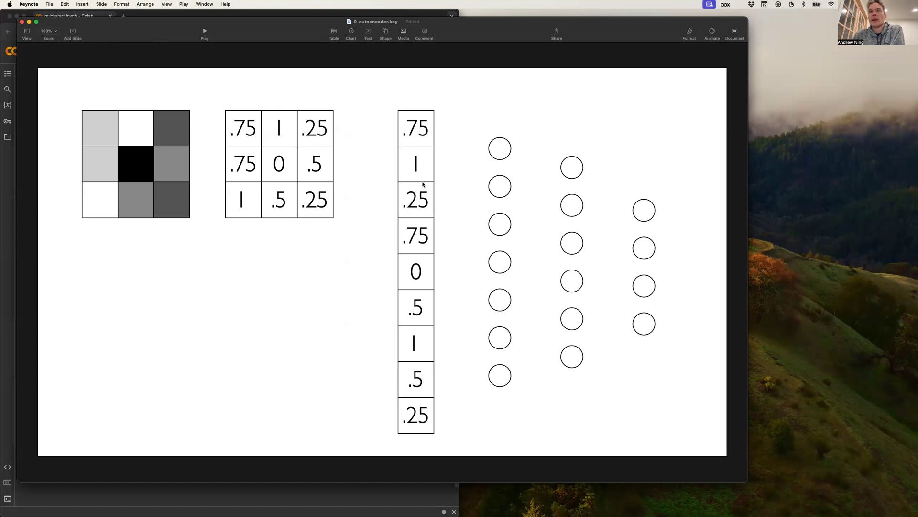
pyautogui.moveTo(457, 178)
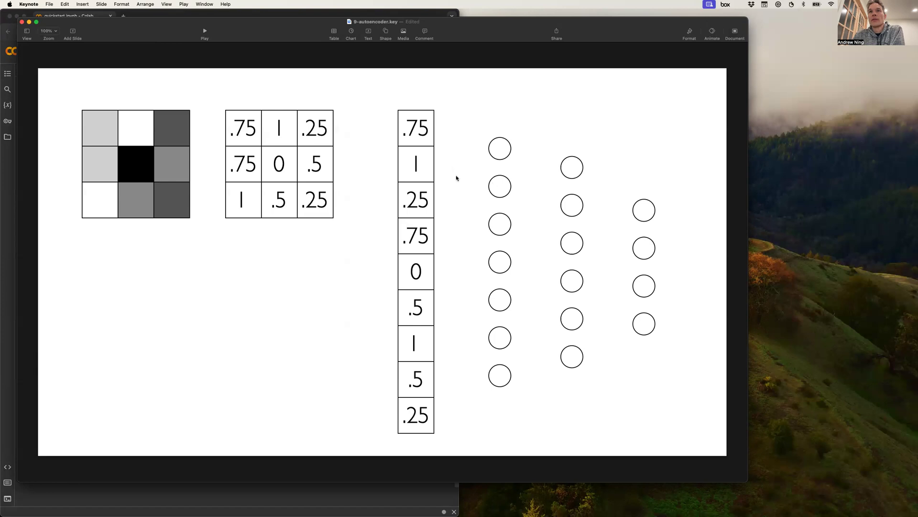
pyautogui.moveTo(429, 240)
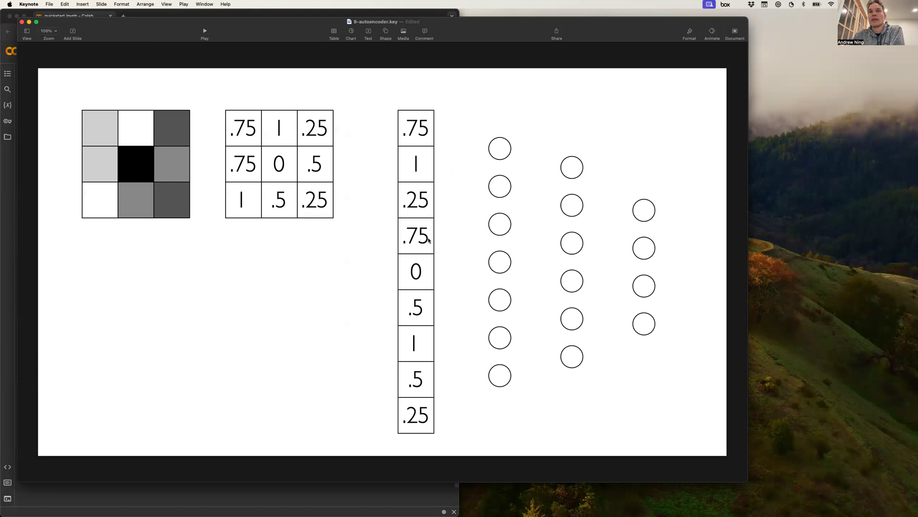
pyautogui.moveTo(487, 166)
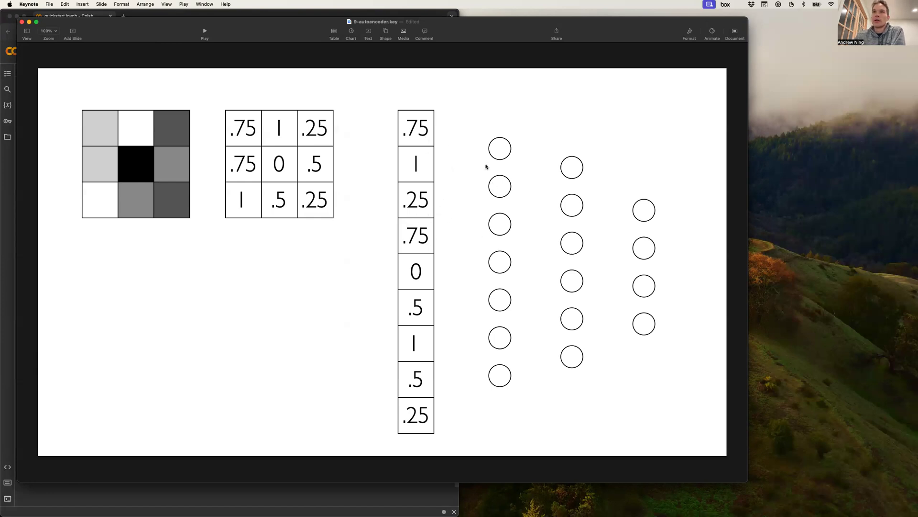
pyautogui.moveTo(441, 304)
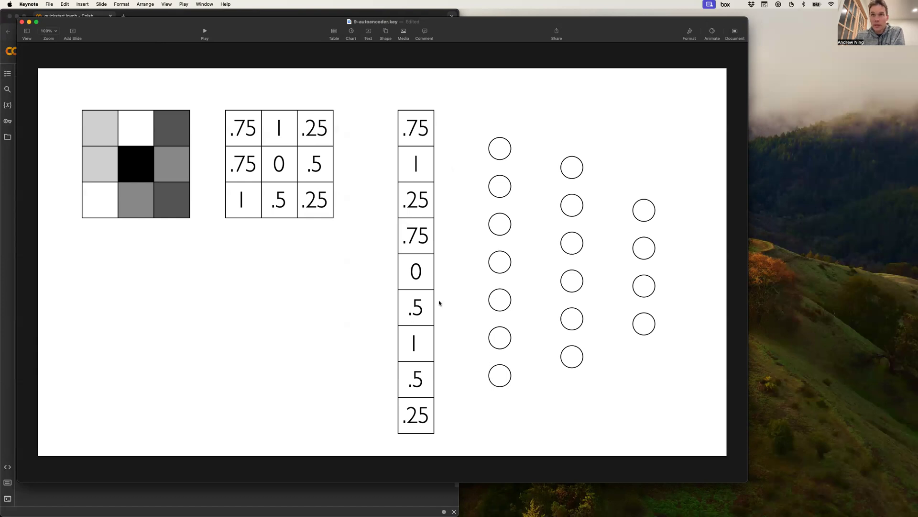
pyautogui.moveTo(513, 244)
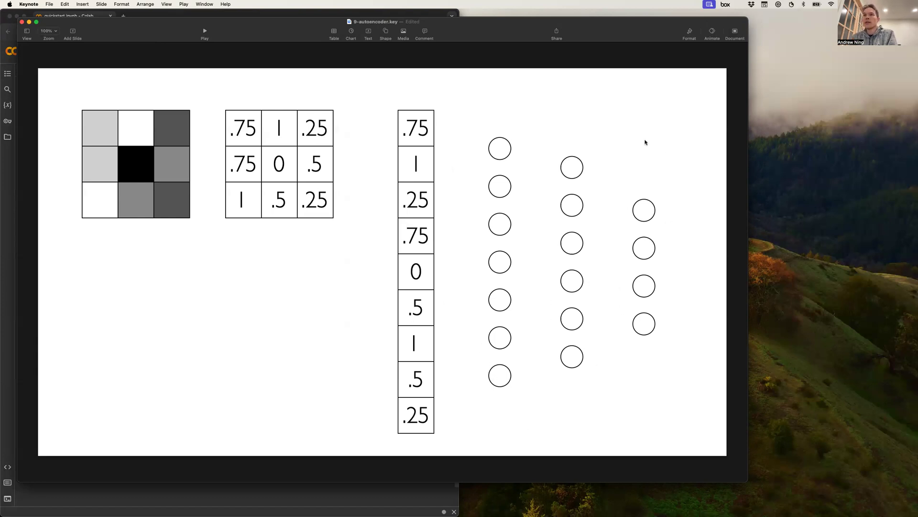
pyautogui.moveTo(654, 323)
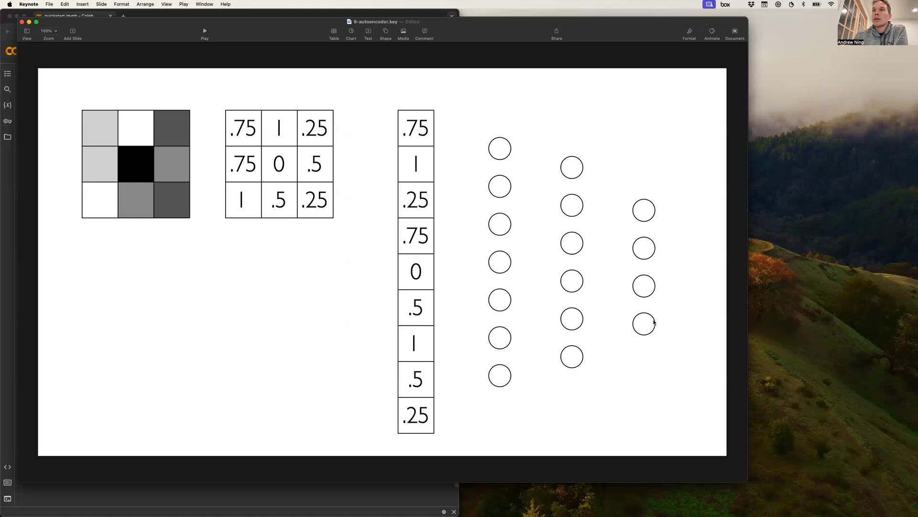
pyautogui.moveTo(639, 315)
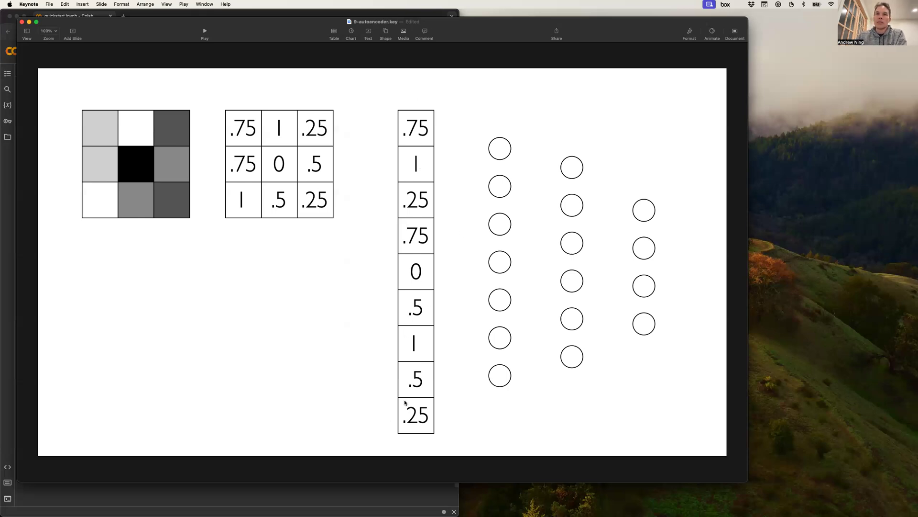
pyautogui.moveTo(632, 303)
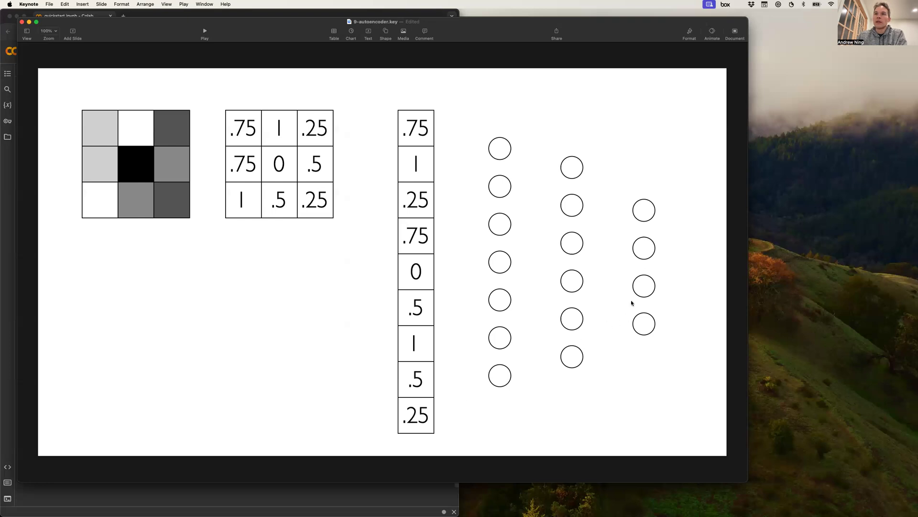
pyautogui.moveTo(651, 231)
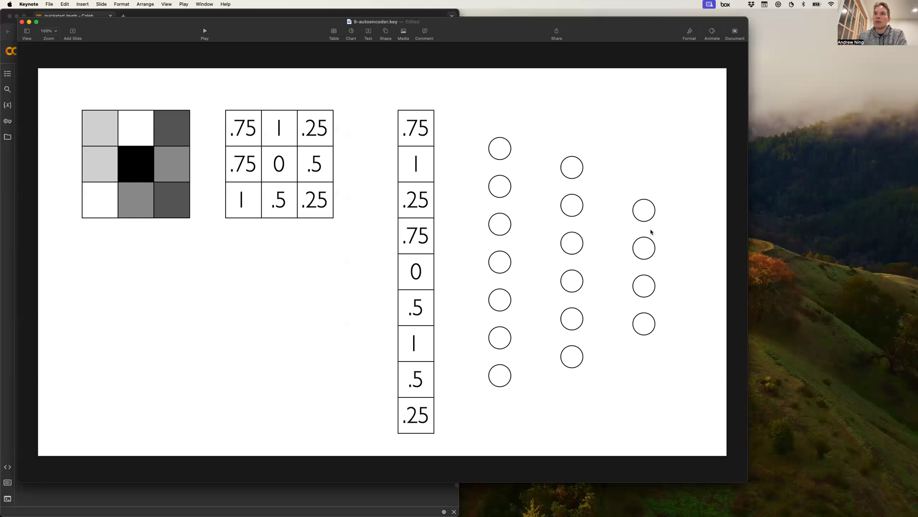
pyautogui.moveTo(653, 330)
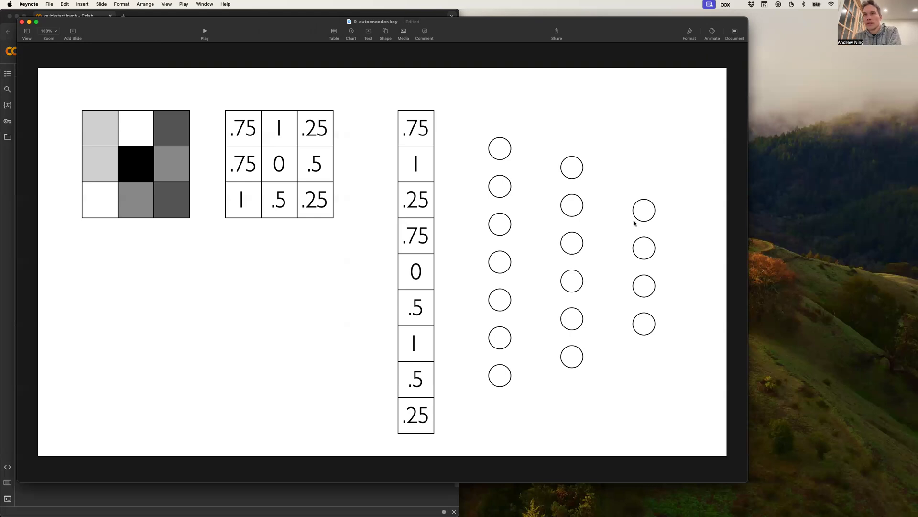
pyautogui.moveTo(655, 208)
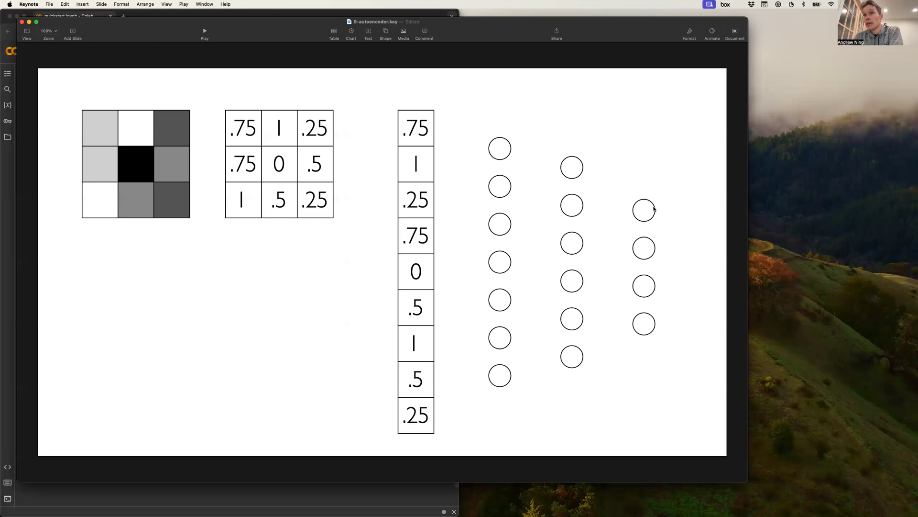
pyautogui.moveTo(648, 211)
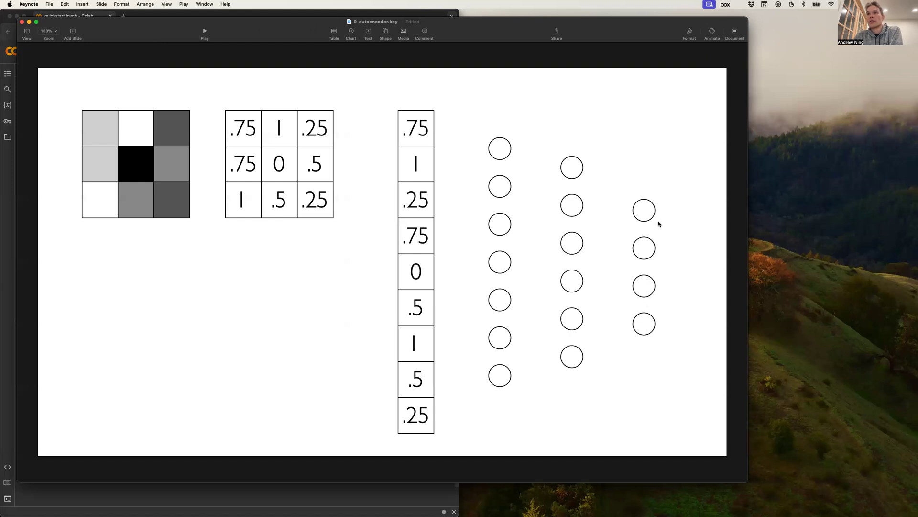
pyautogui.moveTo(666, 244)
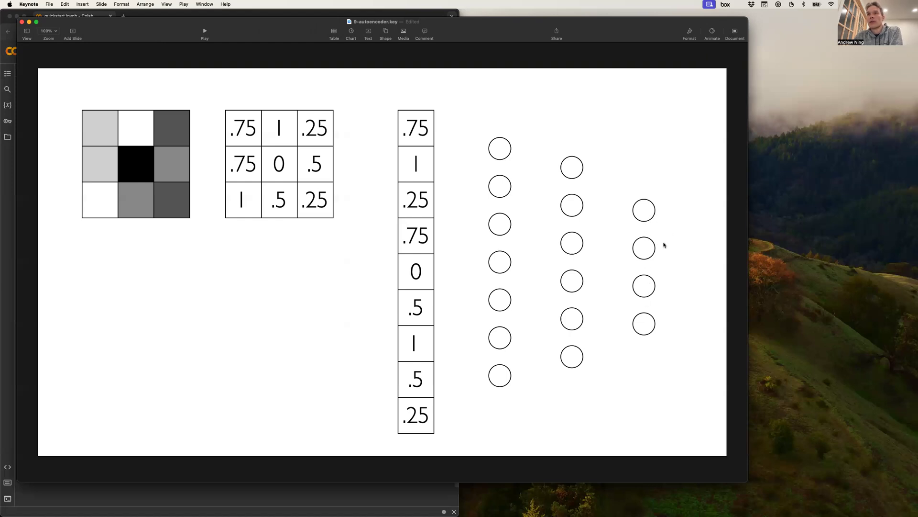
pyautogui.moveTo(677, 247)
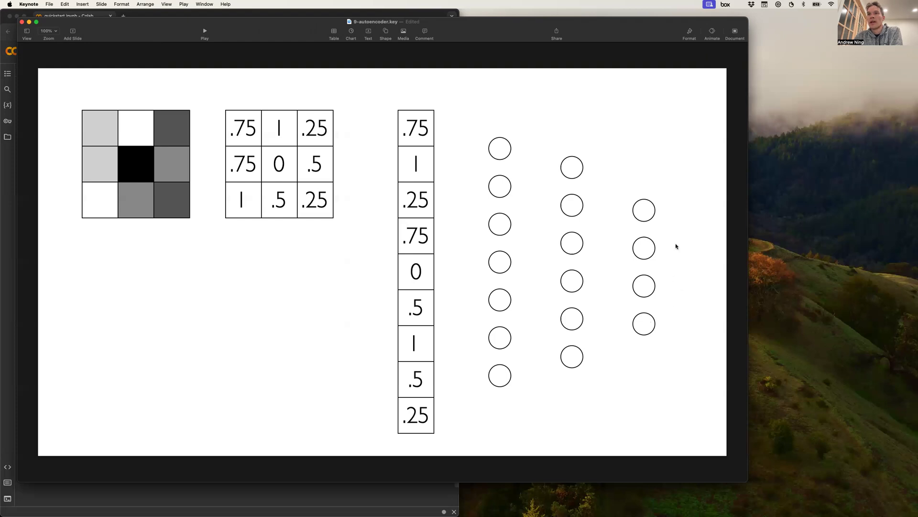
pyautogui.moveTo(687, 369)
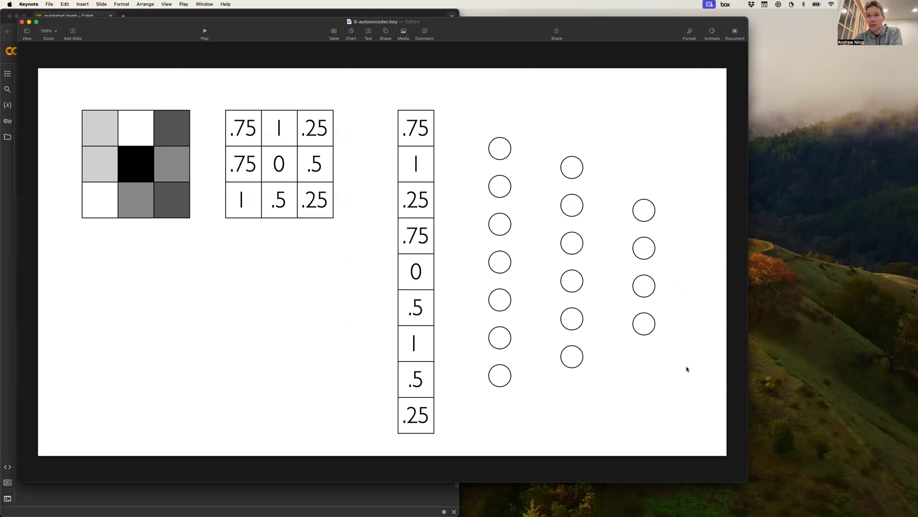
pyautogui.moveTo(639, 360)
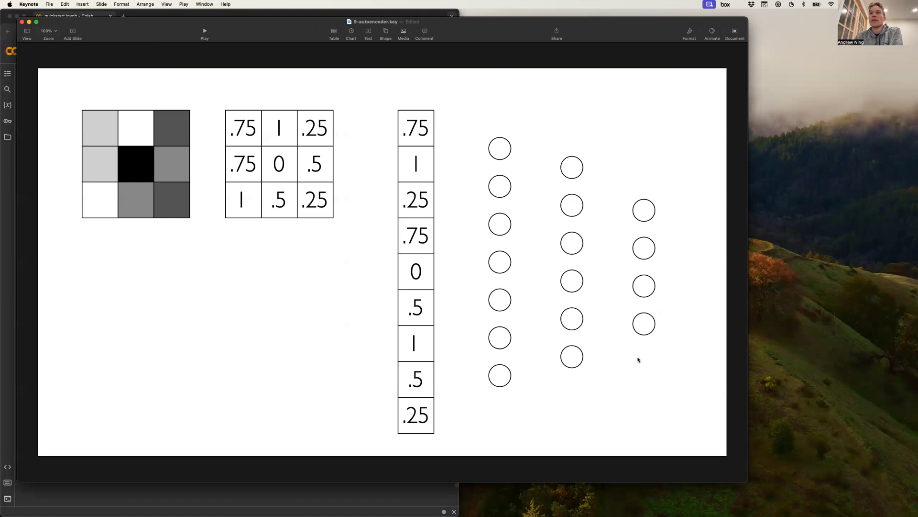
pyautogui.moveTo(633, 346)
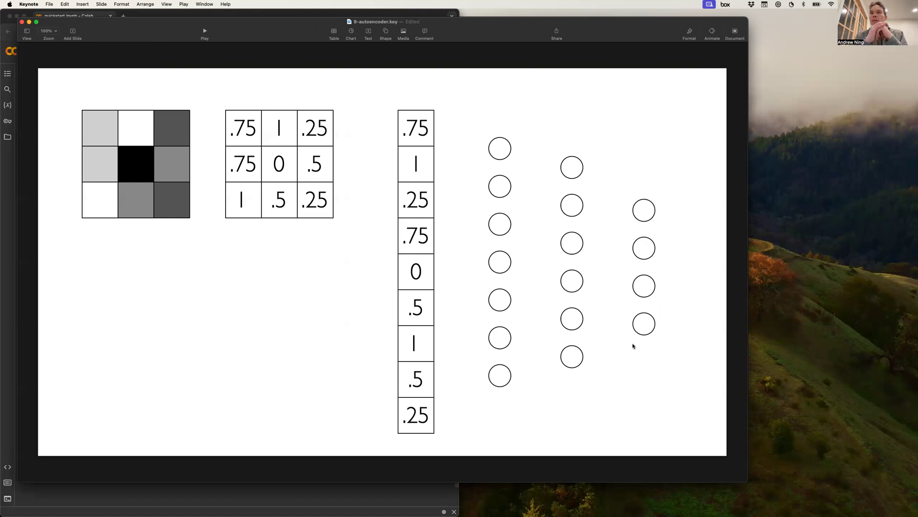
pyautogui.moveTo(610, 207)
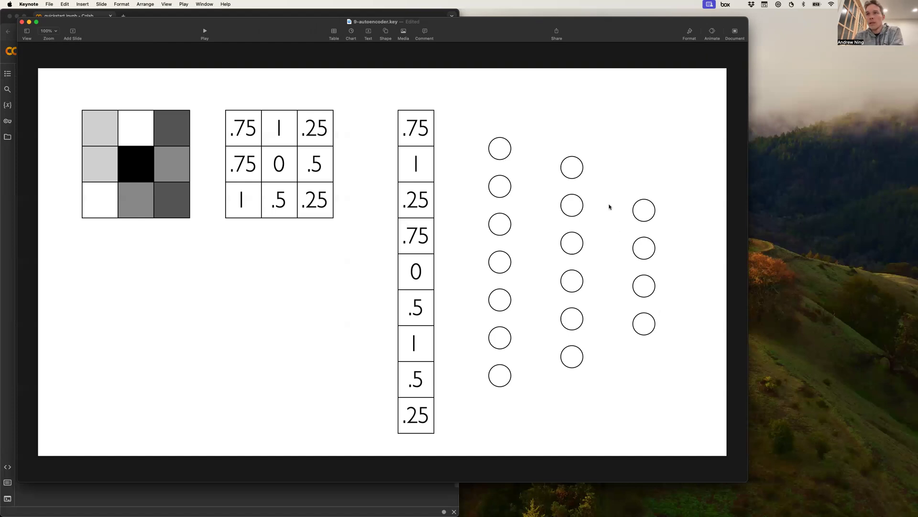
pyautogui.moveTo(657, 219)
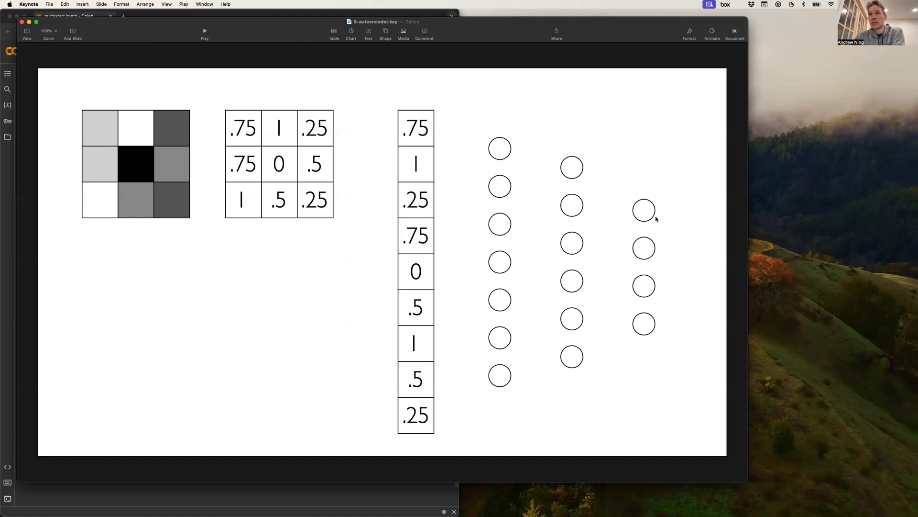
pyautogui.moveTo(645, 364)
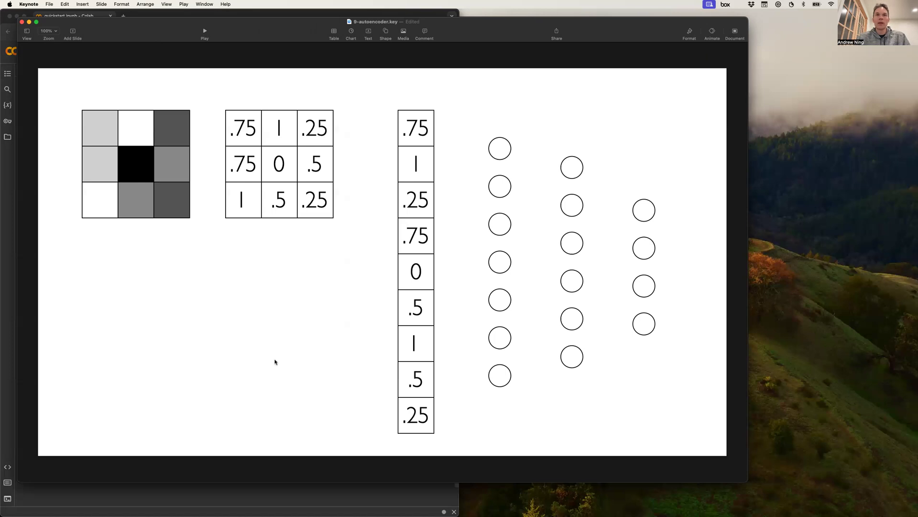
pyautogui.moveTo(252, 350)
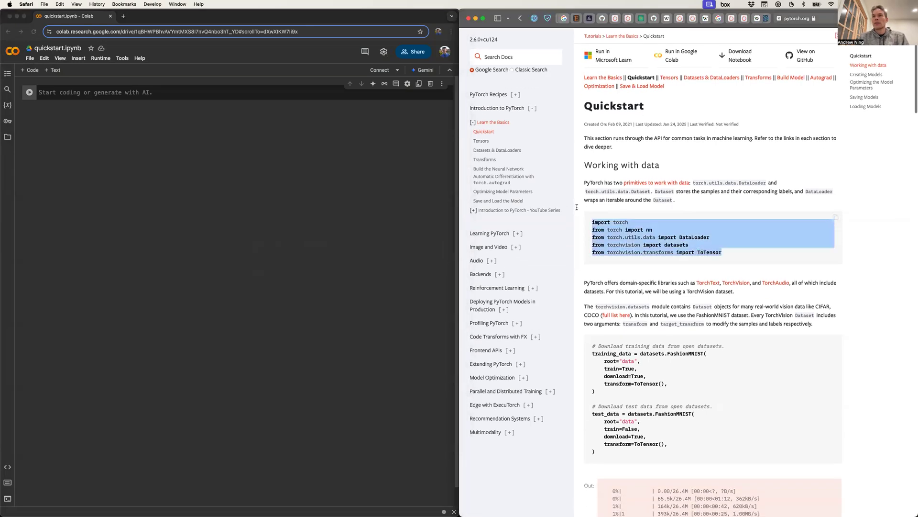
pyautogui.moveTo(593, 222)
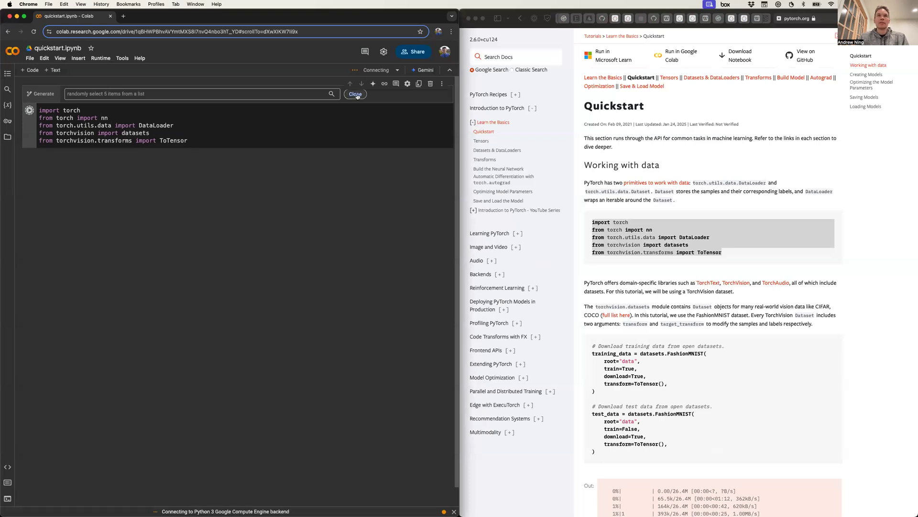
# - Dismiss the AI code-generation prompt over the first notebook cell
pyautogui.click(356, 93)
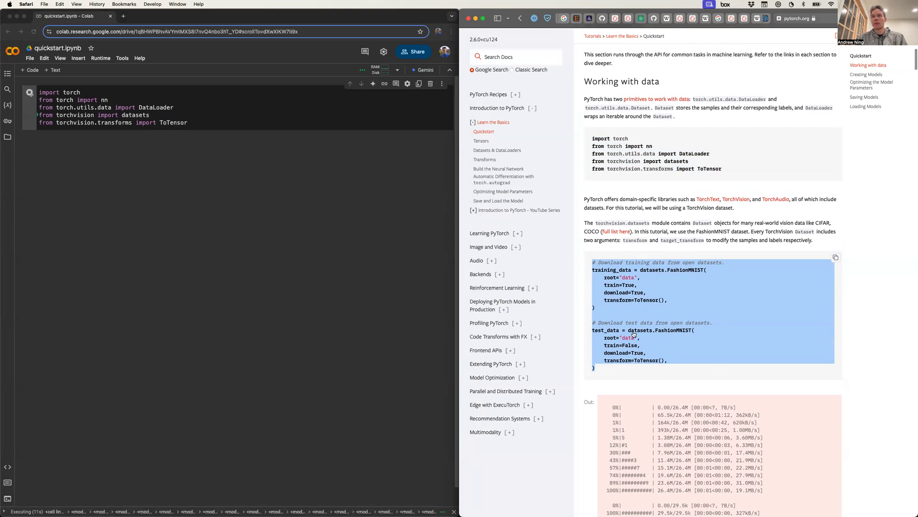
# - Select the DataLoader code block in the PyTorch Quickstart tutorial page
pyautogui.scroll(-3)
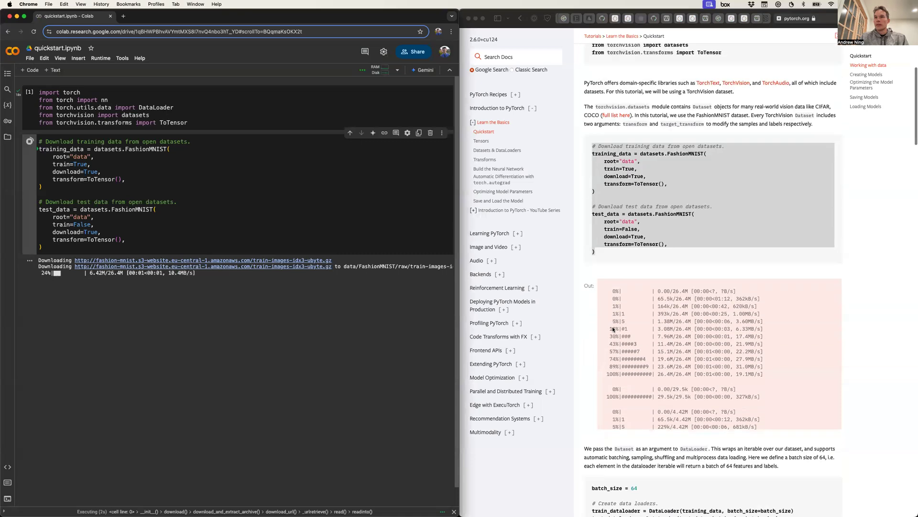
pyautogui.scroll(-3)
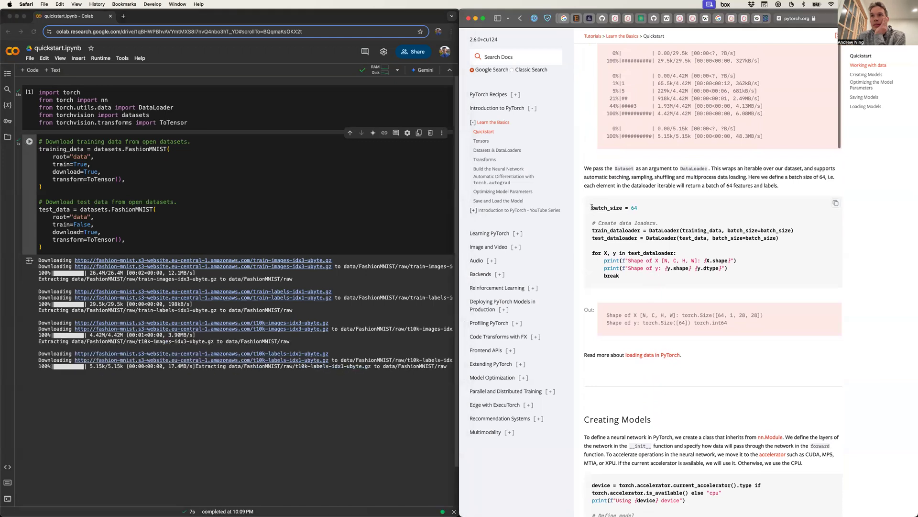
pyautogui.moveTo(592, 207); pyautogui.dragTo(643, 238)
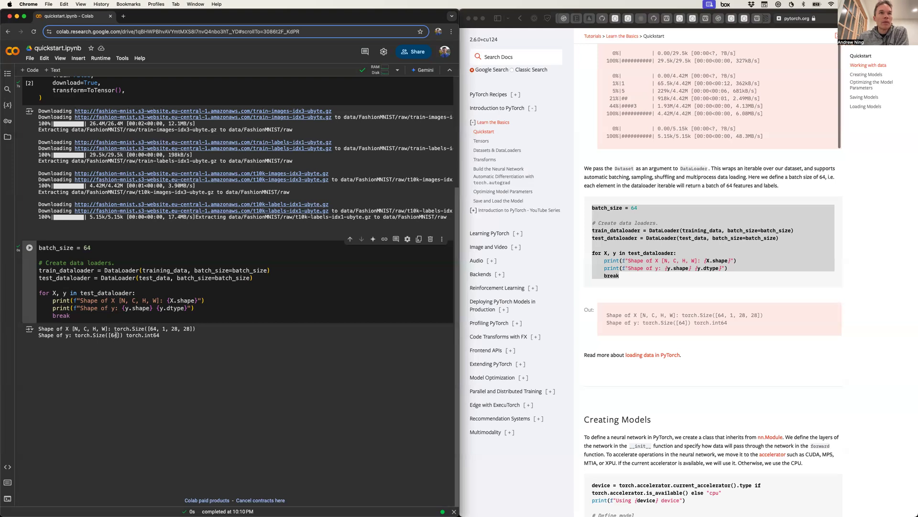
pyautogui.moveTo(123, 300)
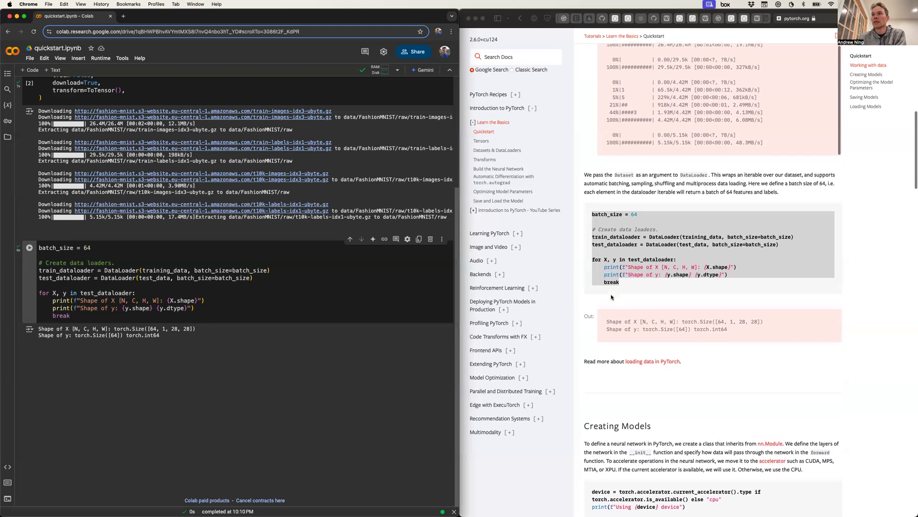
# - Scroll the notebook down to the new NeuralNetwork class cell
pyautogui.scroll(-3)
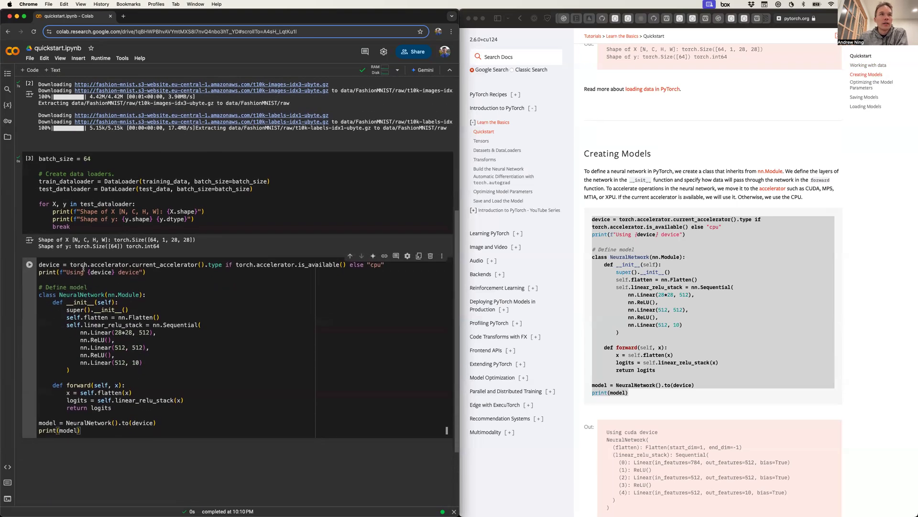
# - Run the NeuralNetwork model definition cell, which raises the torch.accelerator AttributeError
pyautogui.click(29, 264)
pyautogui.write('device = "cuda" if torch.cuda')
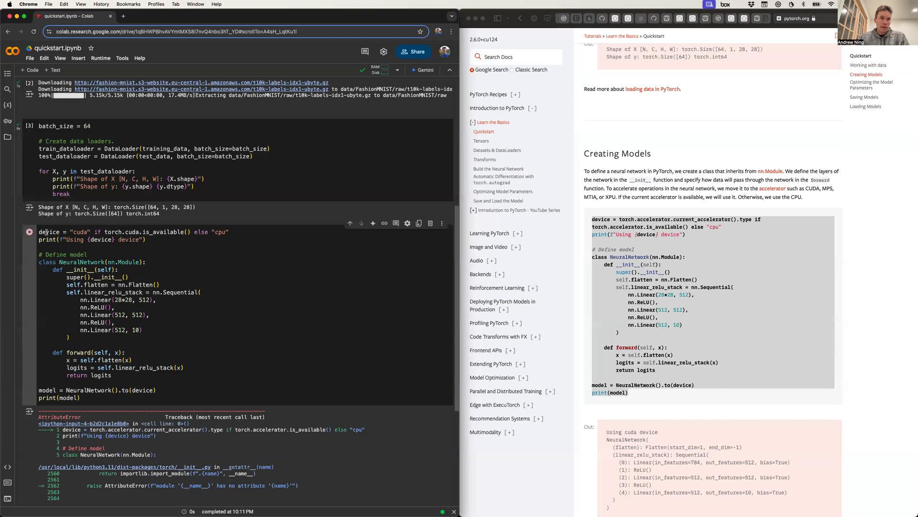
pyautogui.doubleClick(80, 231)
pyautogui.write(' "cuda" #')
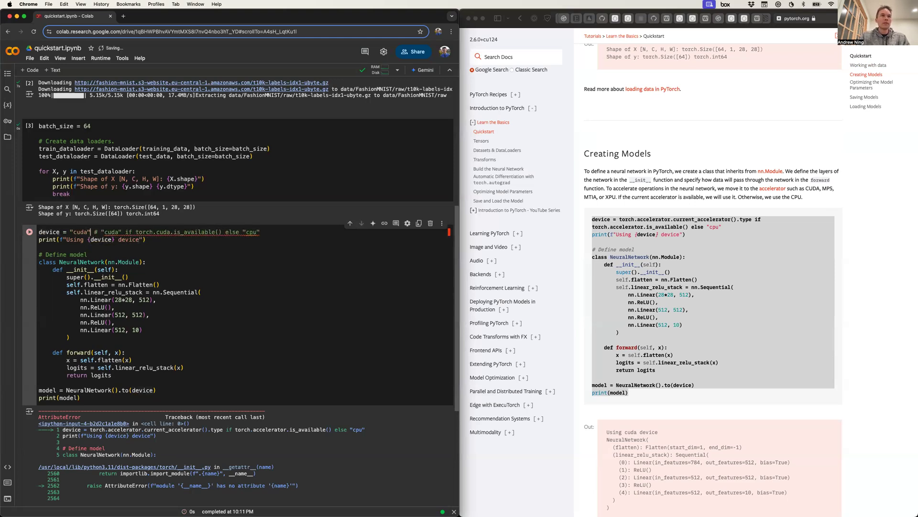
pyautogui.write('cpu')
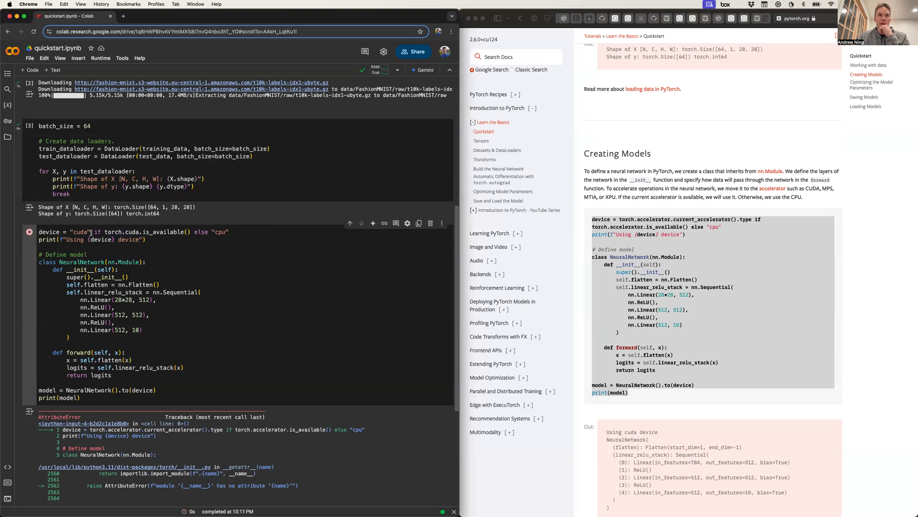
pyautogui.doubleClick(80, 232)
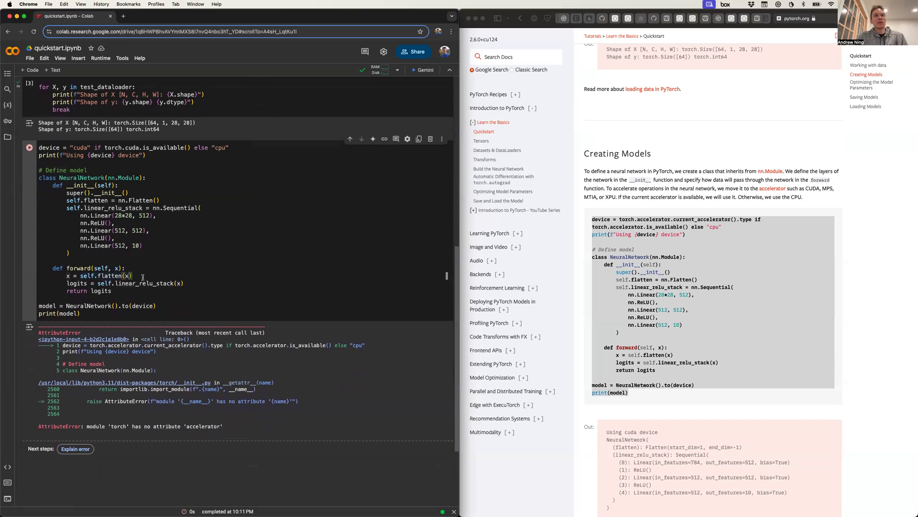
# - Return to Colab and inspect the model cell's 28*28 layer size and Linear documentation popup
pyautogui.press('Cmd+Tab')
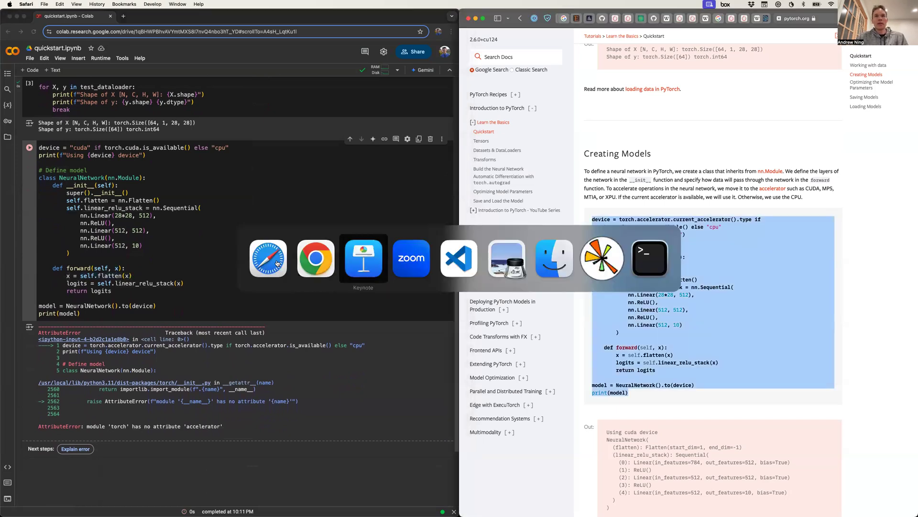
pyautogui.click(363, 258)
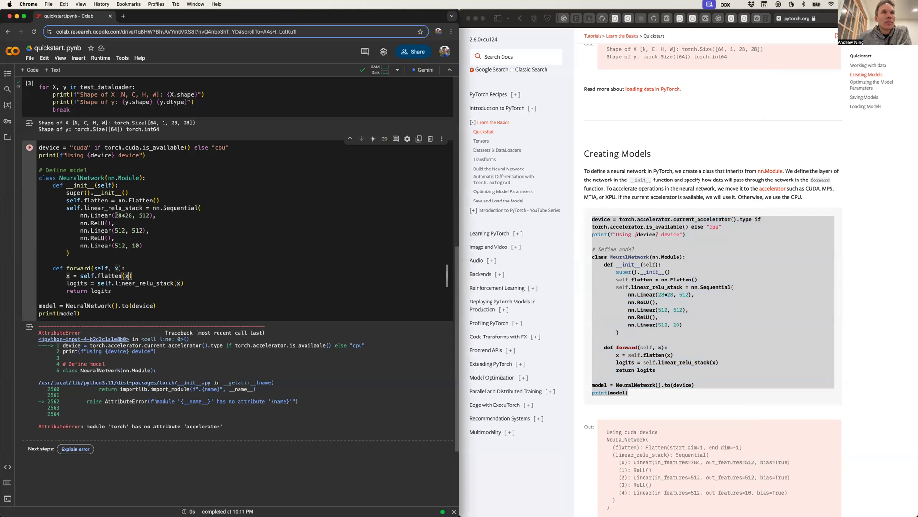
pyautogui.doubleClick(120, 215)
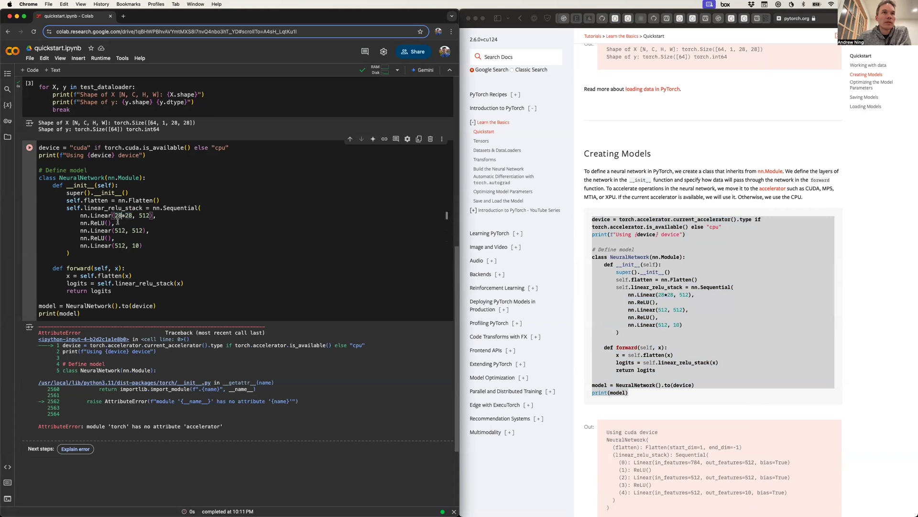
pyautogui.scroll(-3)
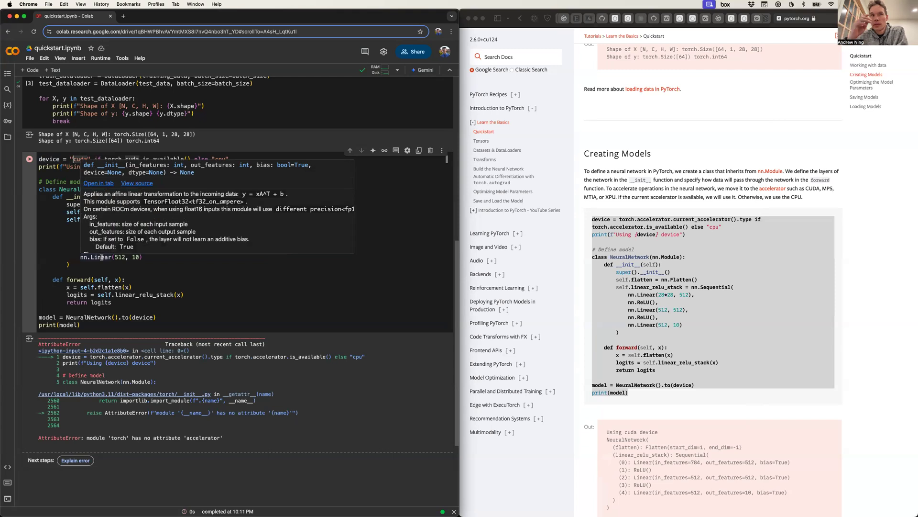
pyautogui.click(114, 324)
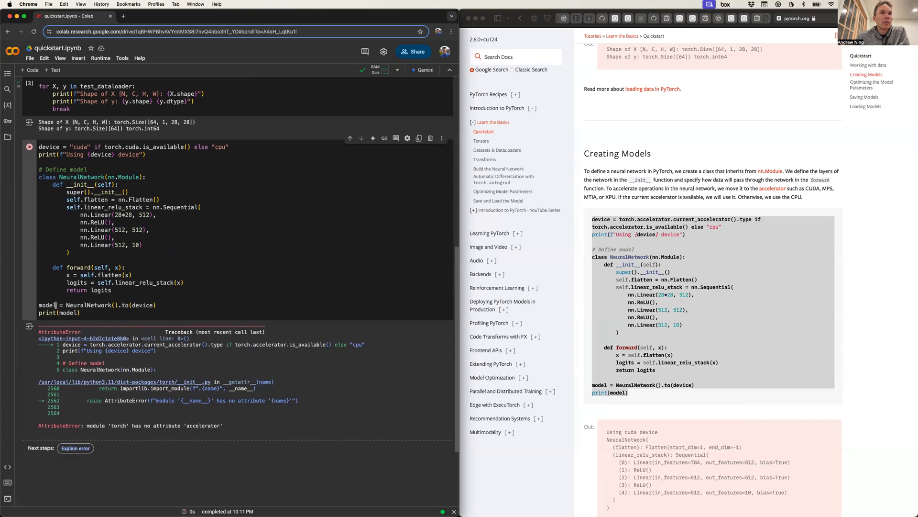
# - Retype the model variable name at the end of the model cell
pyautogui.doubleClick(87, 305)
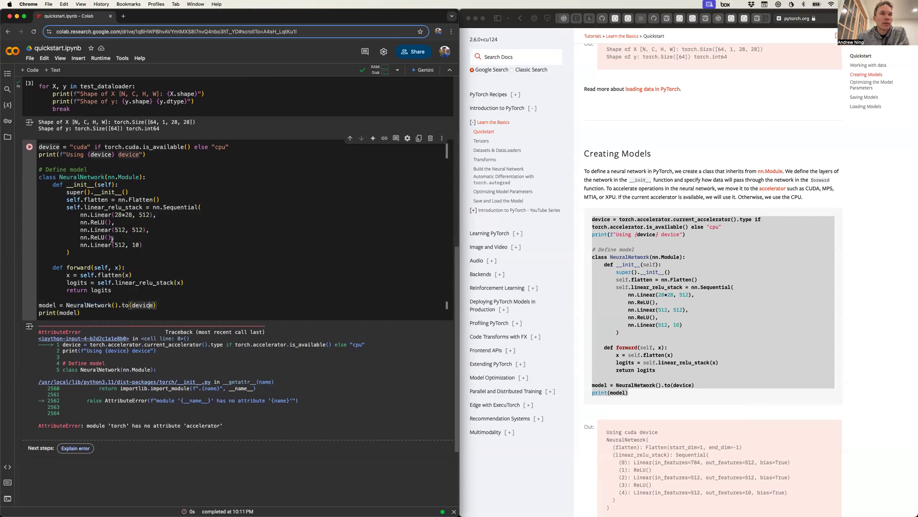
pyautogui.moveTo(142, 305)
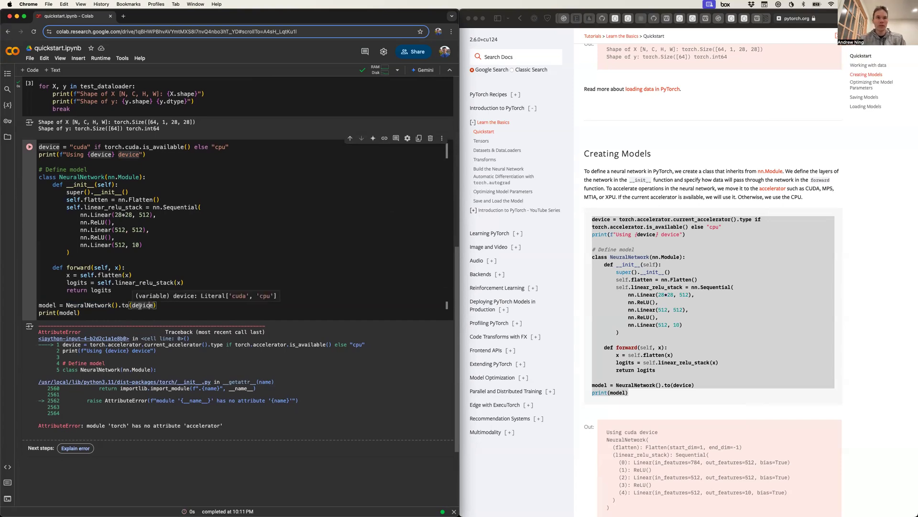
pyautogui.write('mod')
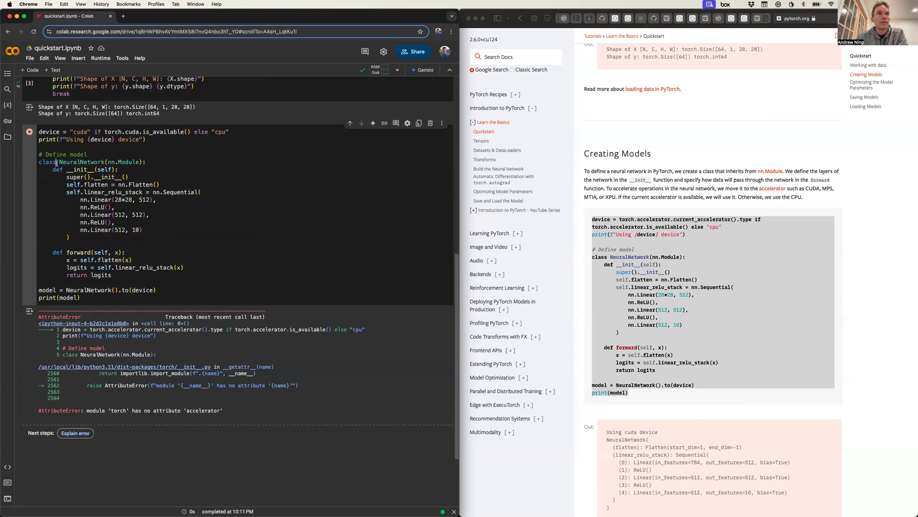
# - Rerun the model cell with the torch.cuda device line and review the runtime type settings
pyautogui.click(28, 133)
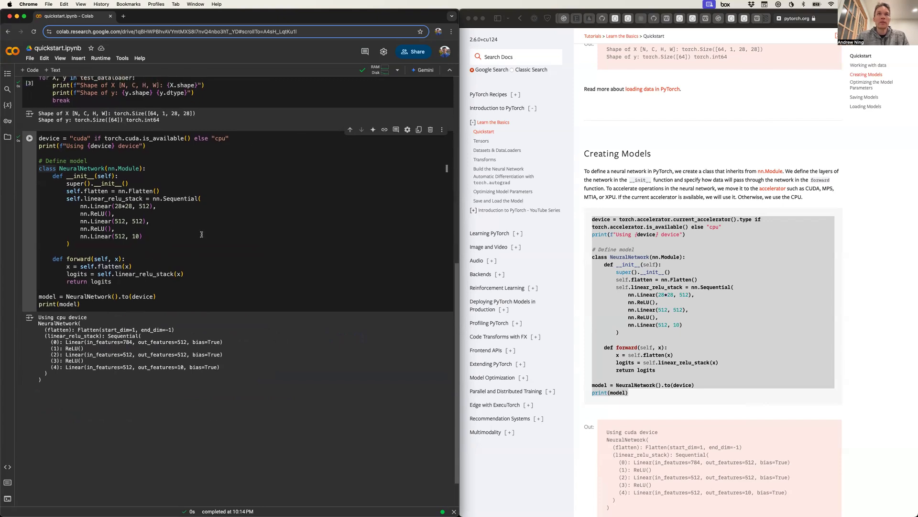
pyautogui.click(100, 58)
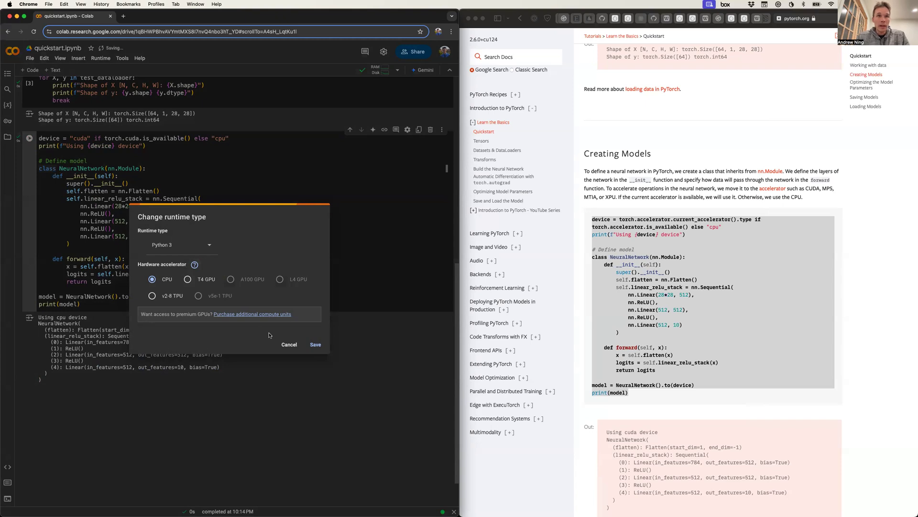
pyautogui.click(289, 345)
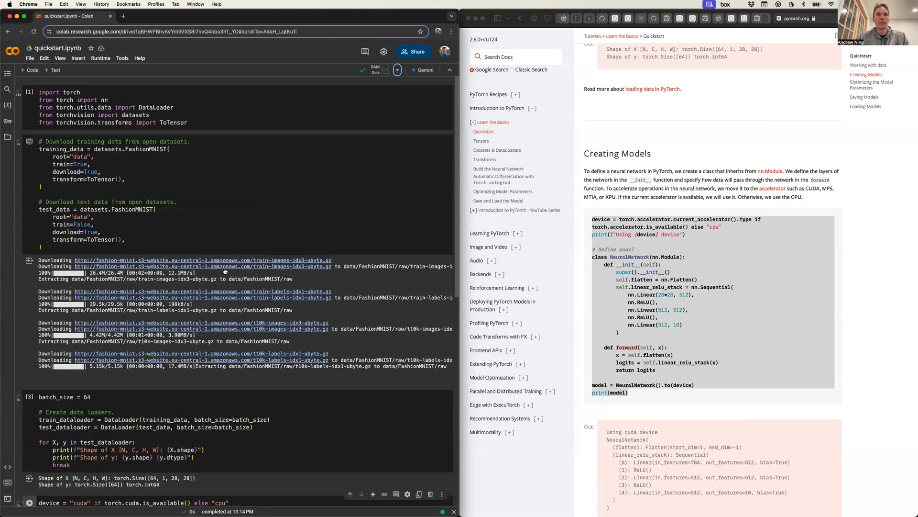
# - Change the notebook runtime to a T4 GPU and save the choice
pyautogui.click(398, 69)
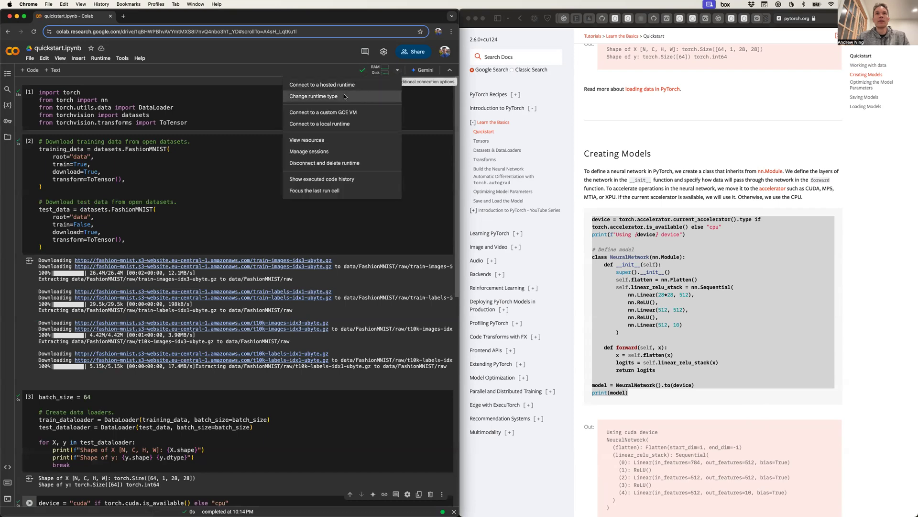
pyautogui.click(313, 96)
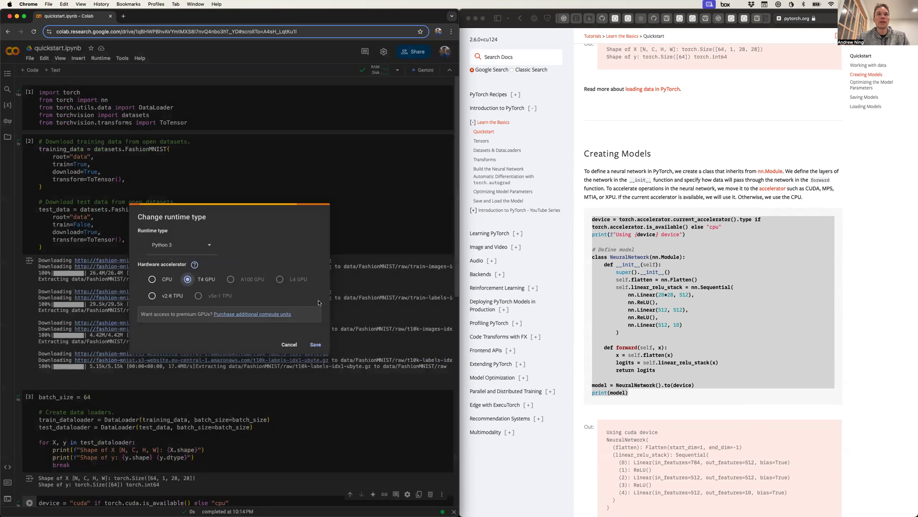
pyautogui.click(315, 344)
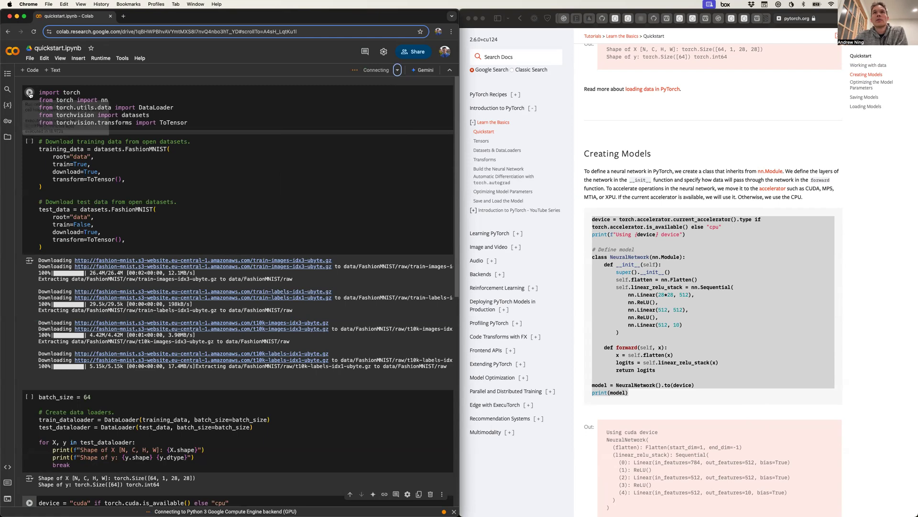
pyautogui.moveTo(29, 92)
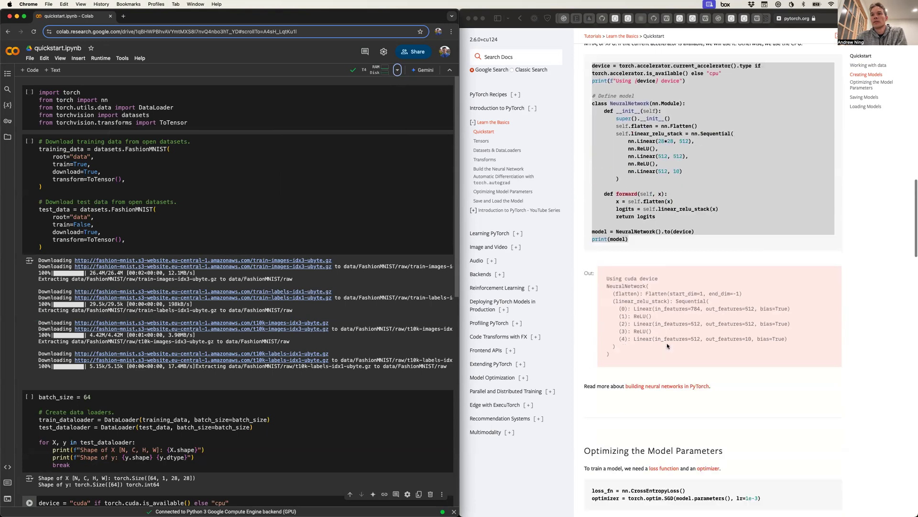
# - Scroll through the rerun cells to the model cell printing 'Using cuda device'
pyautogui.scroll(-3)
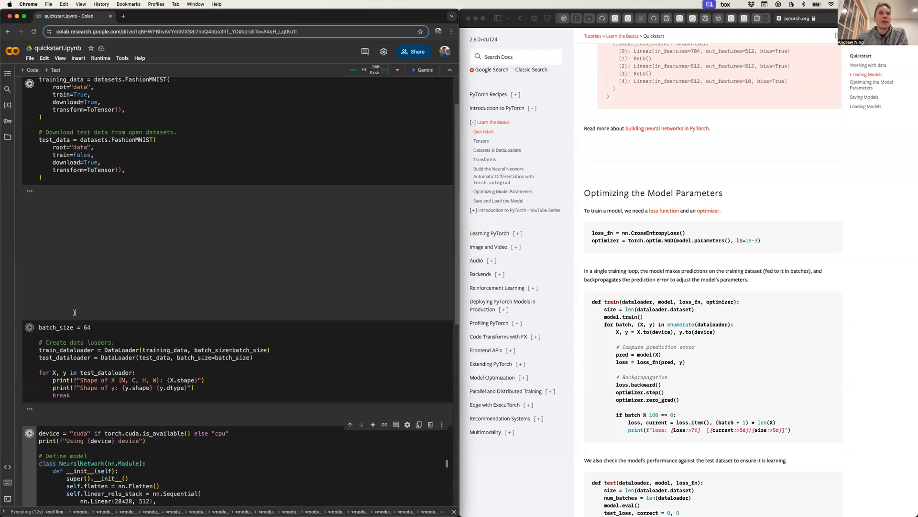
pyautogui.scroll(-3)
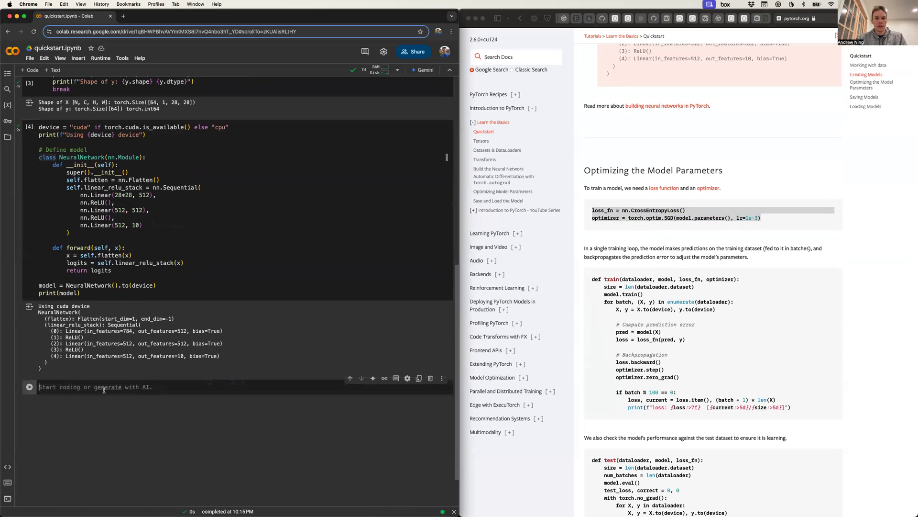
# - Enter loss_fn = nn.CrossEntropyLoss() into the new code cell
pyautogui.write('loss_fn = nn.CrossEntropyLoss()')
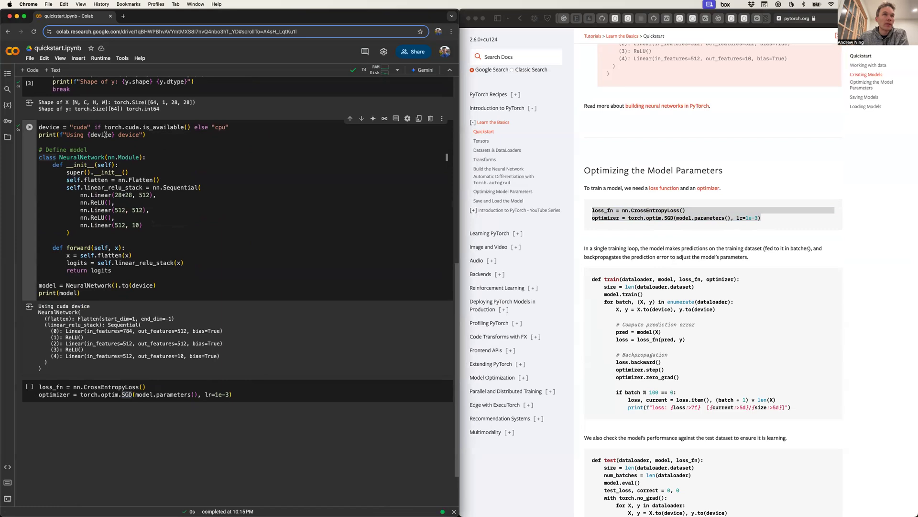
pyautogui.moveTo(85, 302)
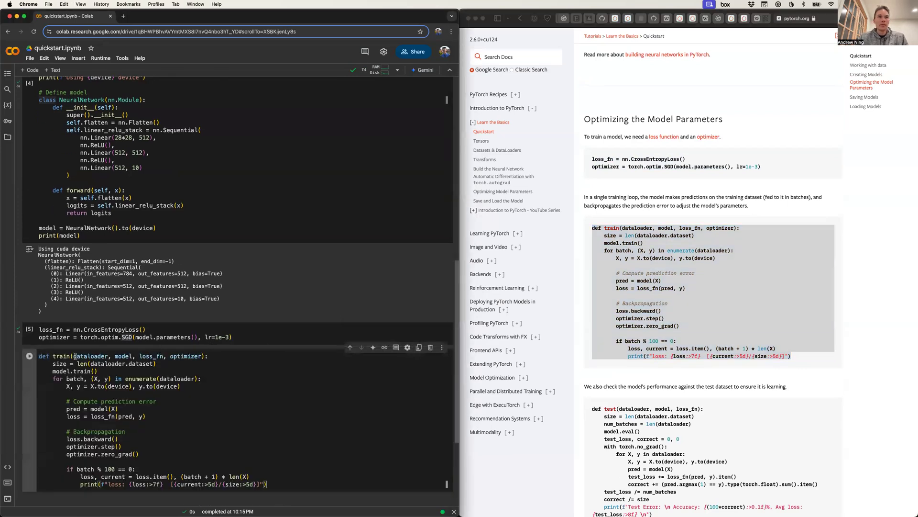
# - Scroll down past the train-function cell to the new test-function cell
pyautogui.scroll(-3)
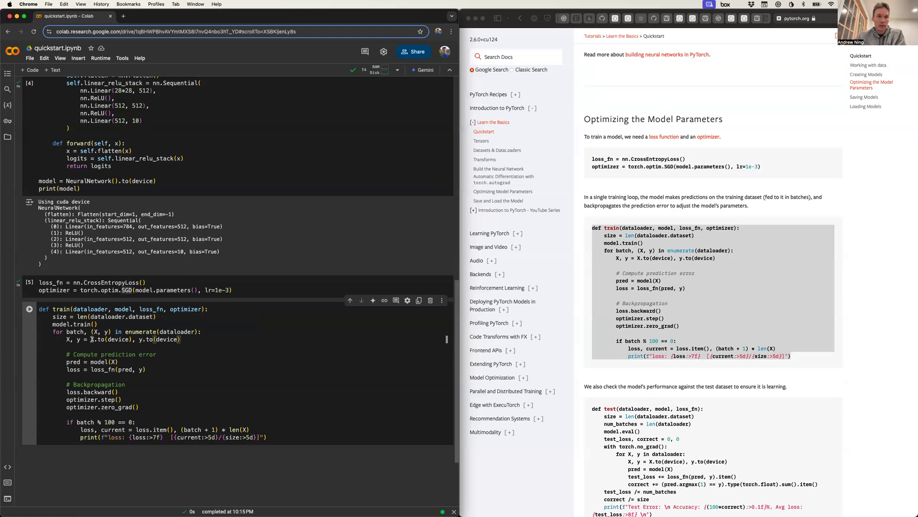
pyautogui.scroll(-3)
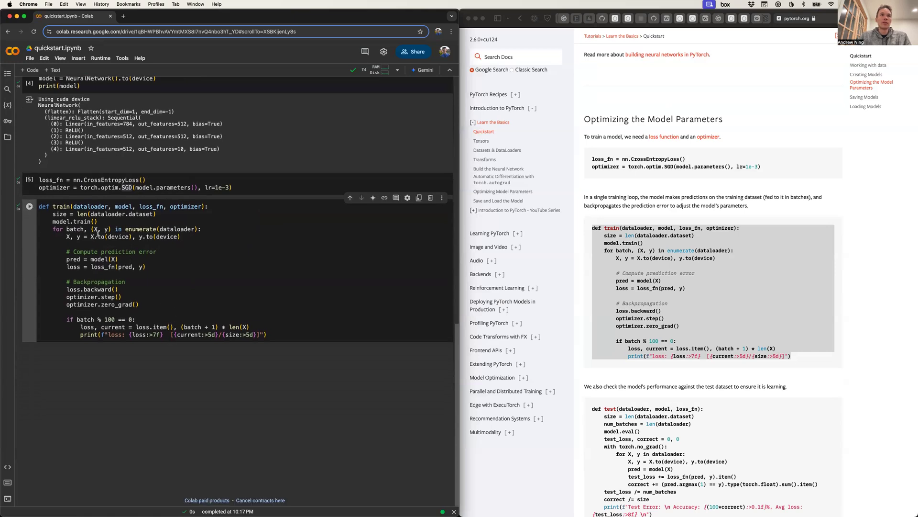
pyautogui.scroll(-3)
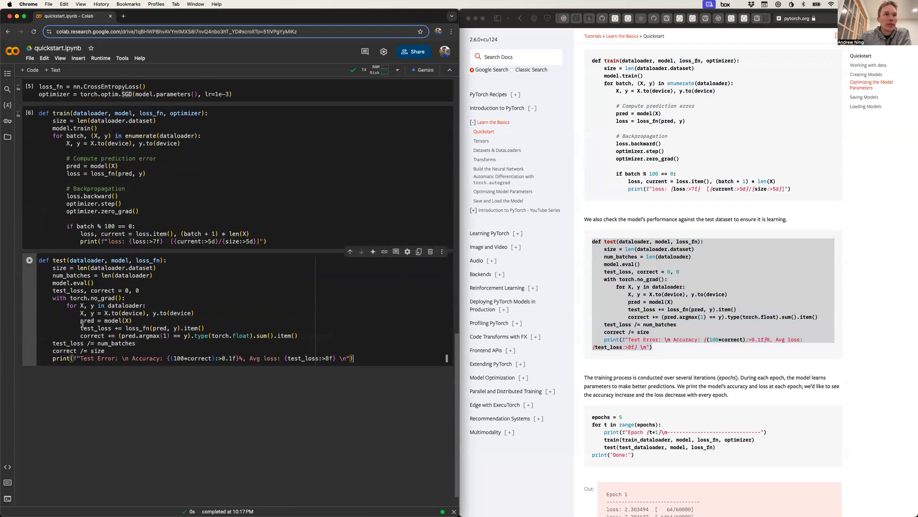
# - Paste the tutorial's test() function into a new code cell, adjusting the test-loss line
pyautogui.moveTo(49, 267); pyautogui.dragTo(114, 276)
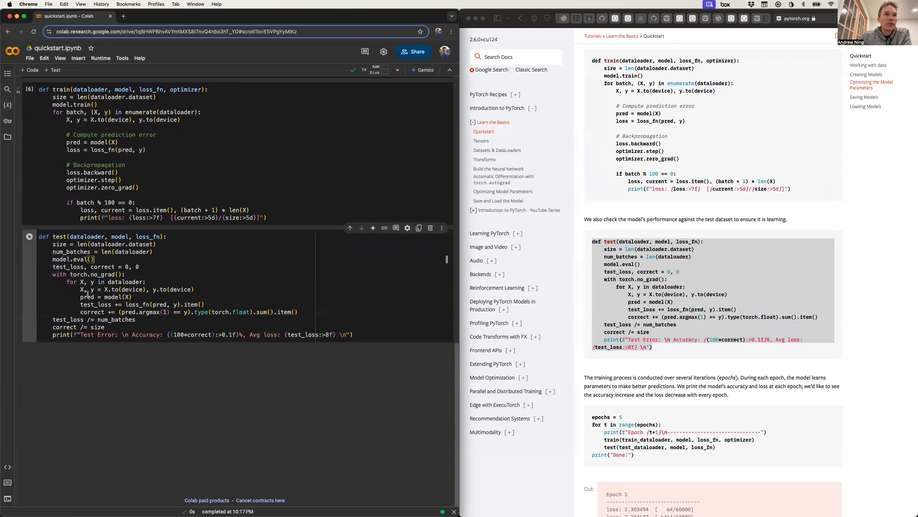
pyautogui.moveTo(79, 289); pyautogui.dragTo(193, 288)
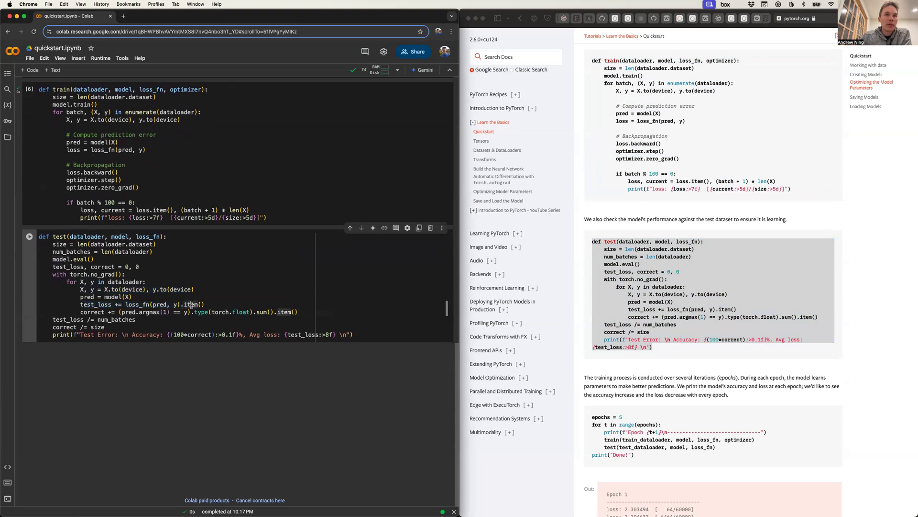
pyautogui.doubleClick(92, 312)
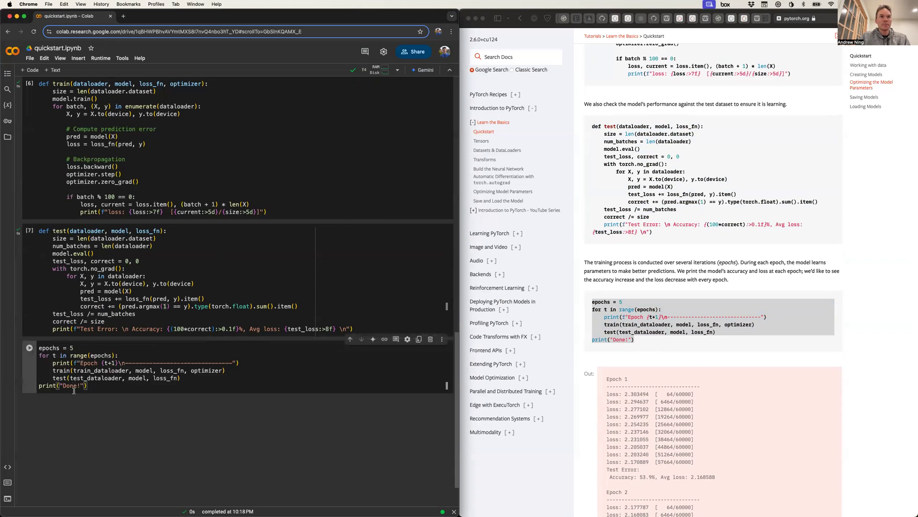
# - Run the five-epoch training loop cell and watch the epoch losses print
pyautogui.scroll(-3)
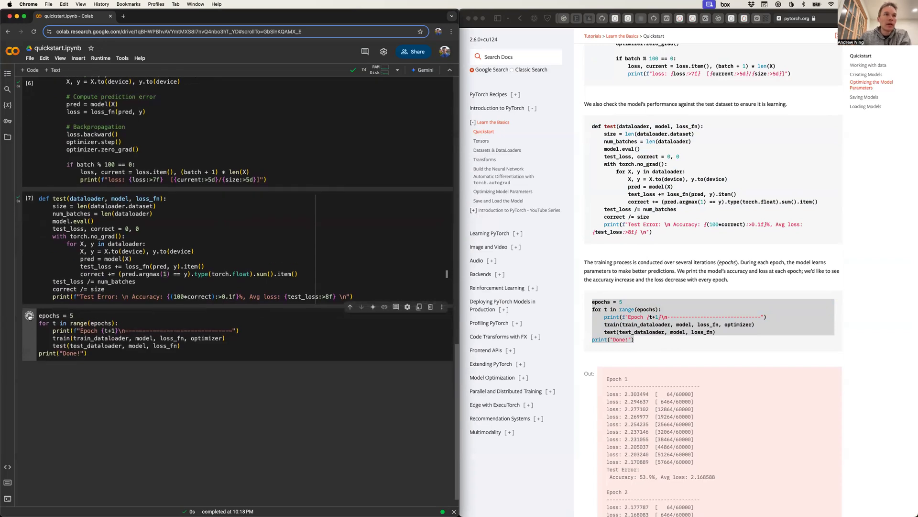
pyautogui.click(29, 316)
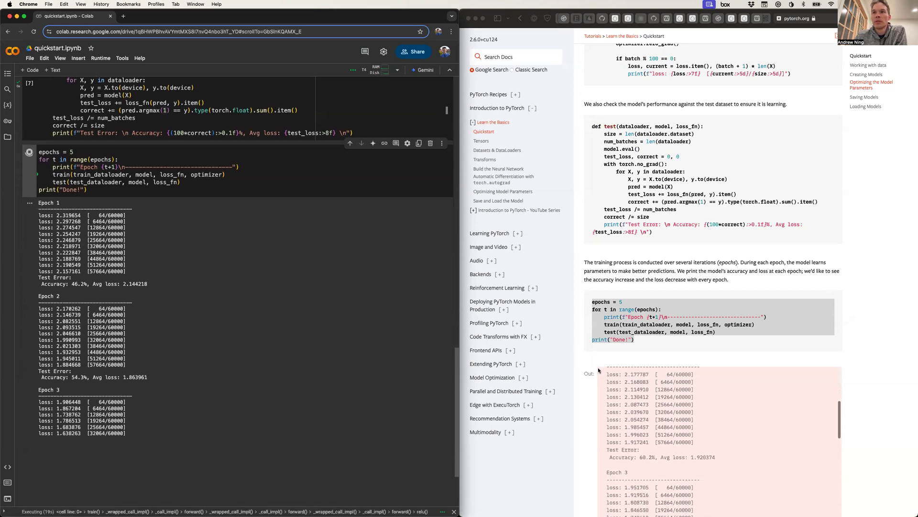
pyautogui.scroll(-3)
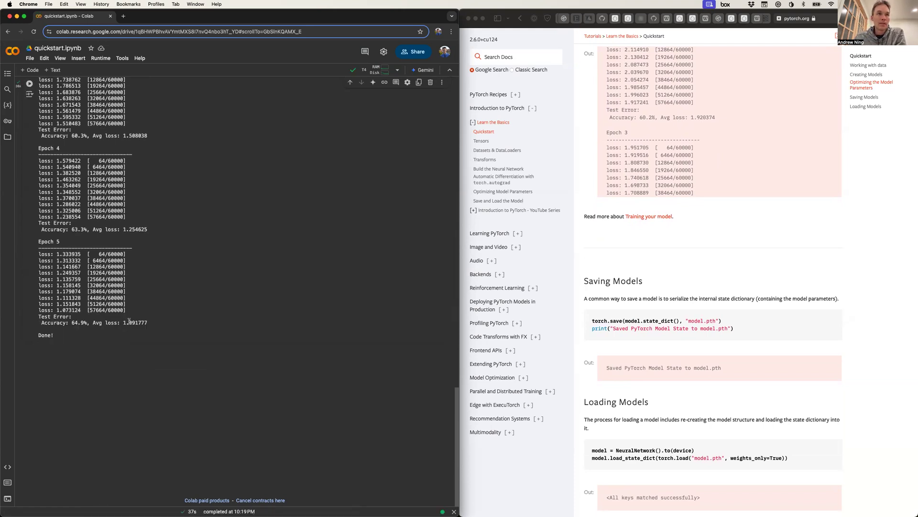
pyautogui.moveTo(125, 355)
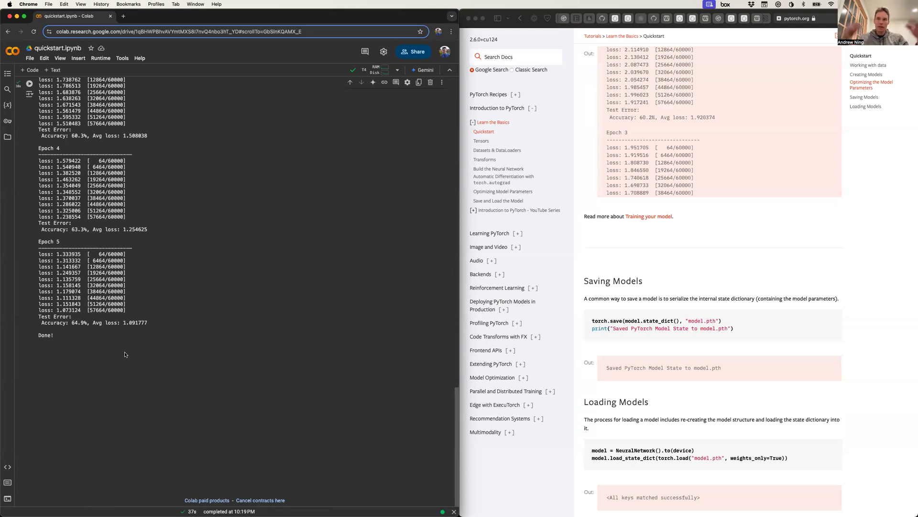
pyautogui.moveTo(222, 378)
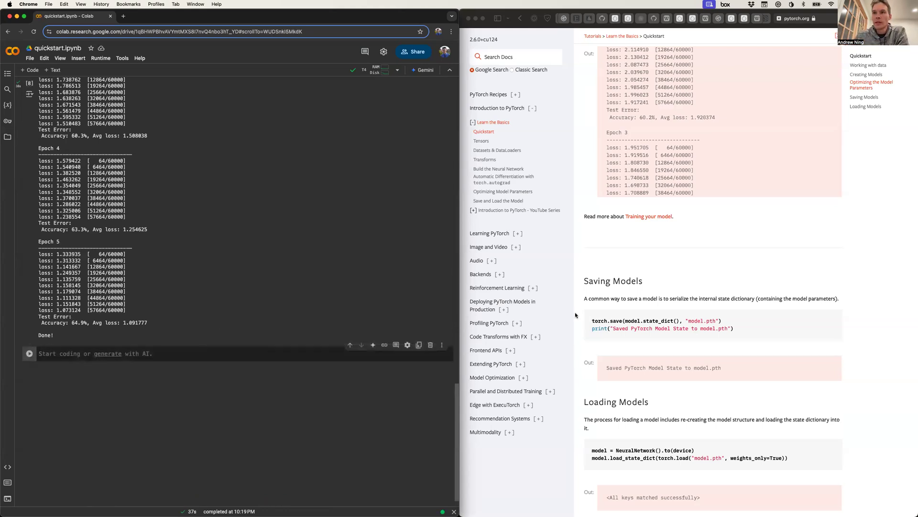
# - Copy the FashionMNIST class list and prediction code from the tutorial into a new cell
pyautogui.scroll(-3)
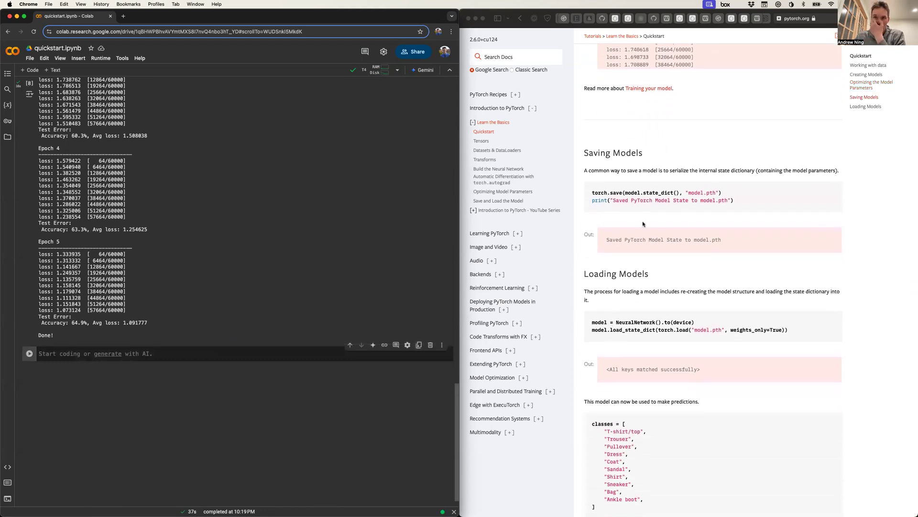
pyautogui.scroll(-3)
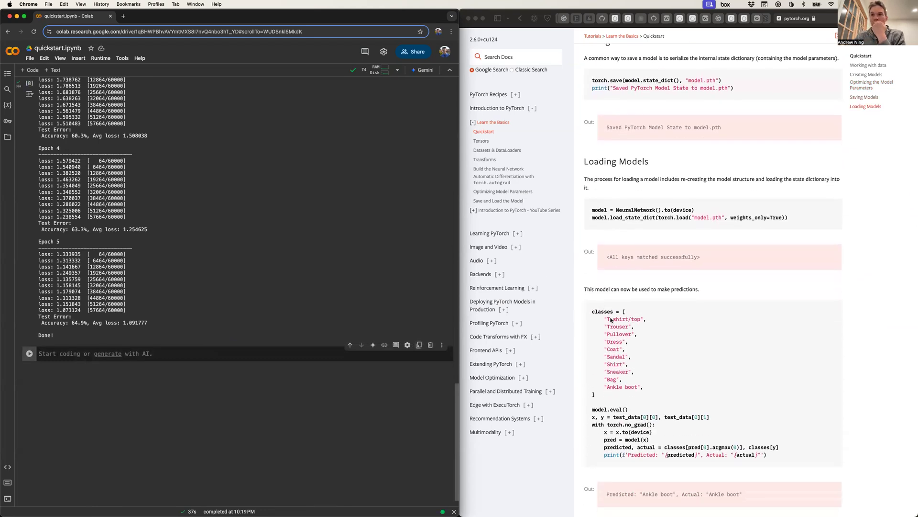
pyautogui.moveTo(592, 310); pyautogui.dragTo(593, 394)
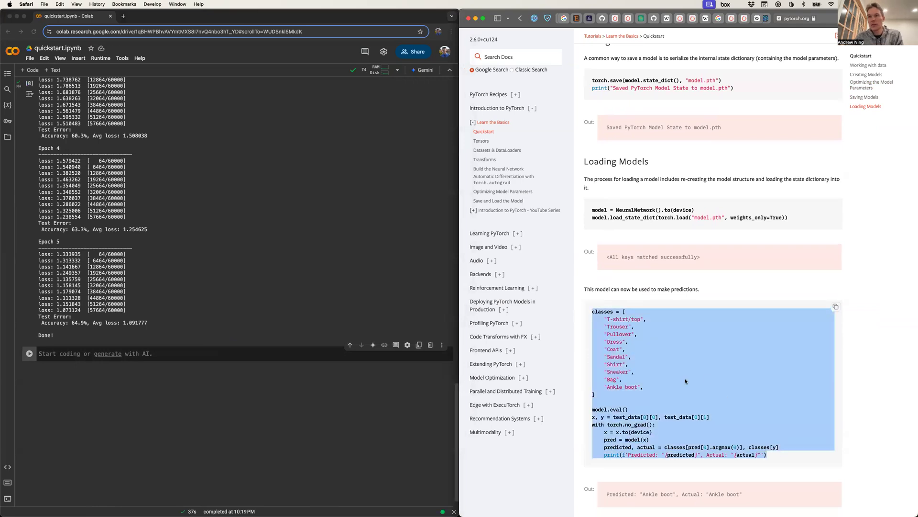
pyautogui.scroll(-3)
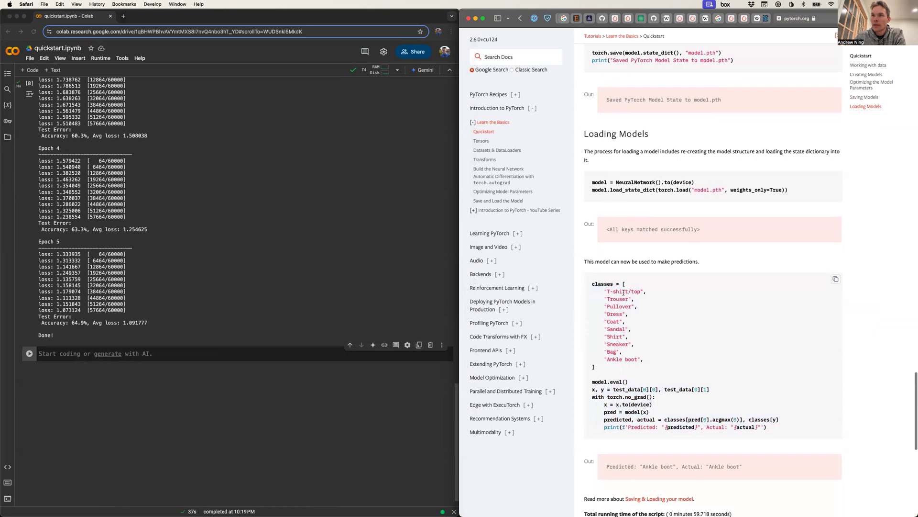
pyautogui.moveTo(615, 313)
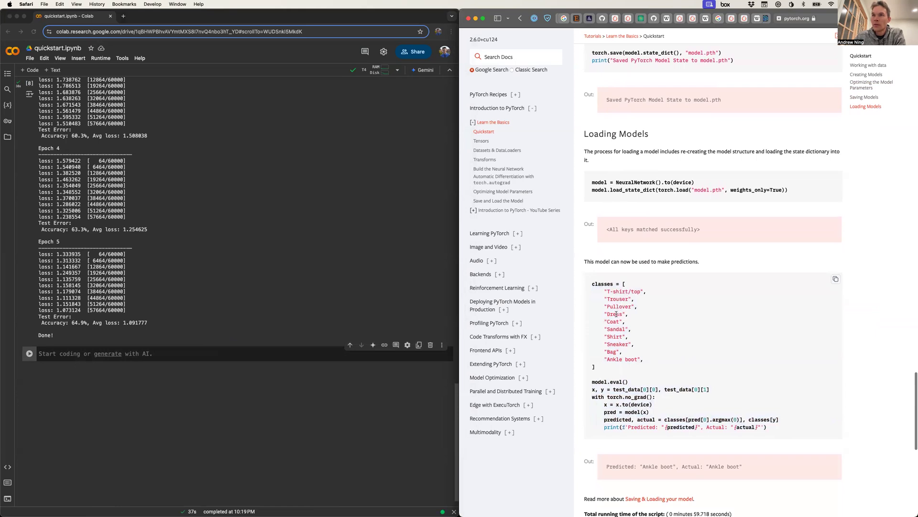
pyautogui.scroll(-3)
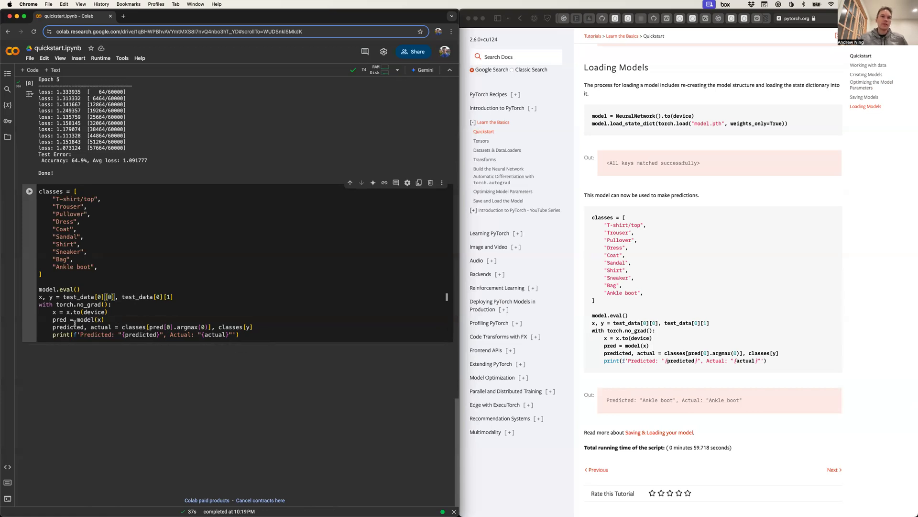
pyautogui.moveTo(189, 308)
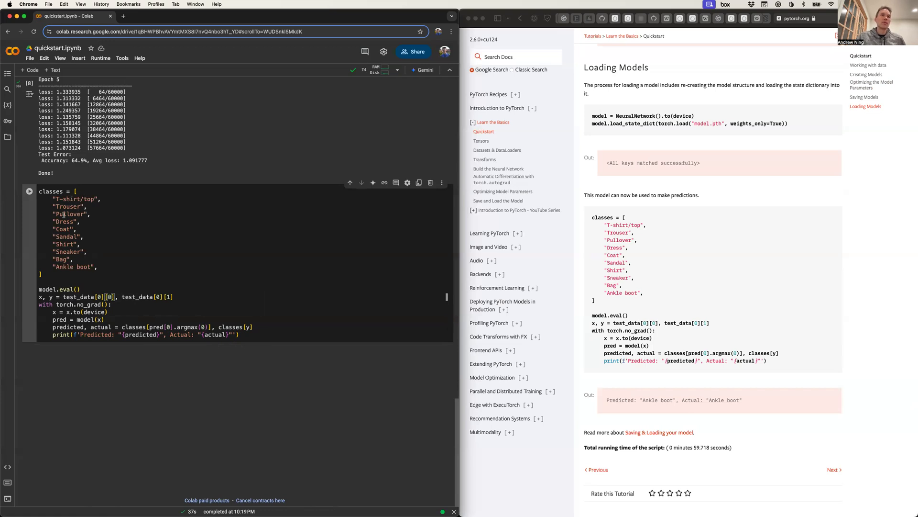
# - Run the prediction cell to get Predicted "Ankle boot", Actual "Ankle boot"
pyautogui.click(29, 190)
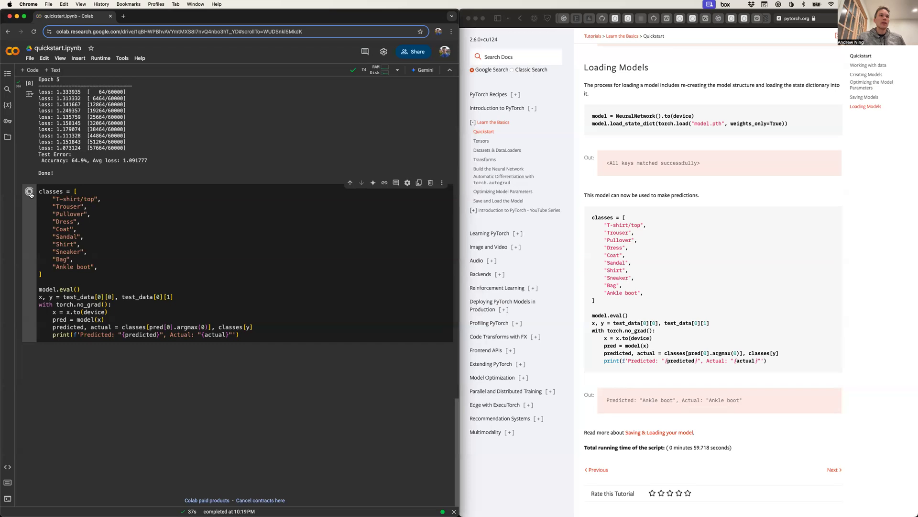
pyautogui.click(29, 191)
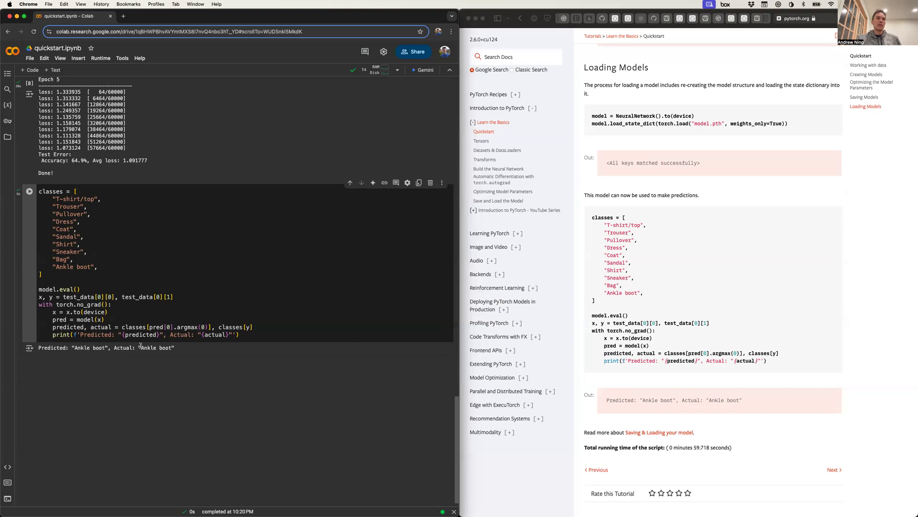
pyautogui.scroll(-3)
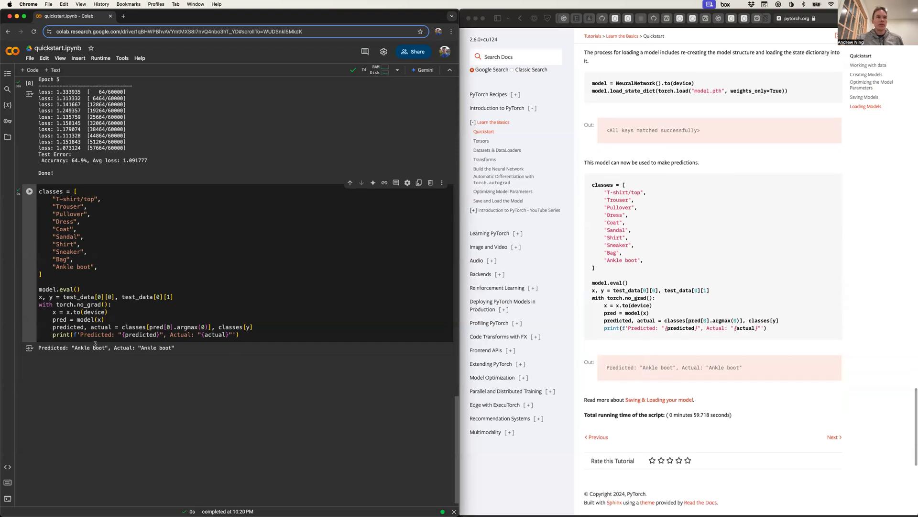
pyautogui.scroll(-3)
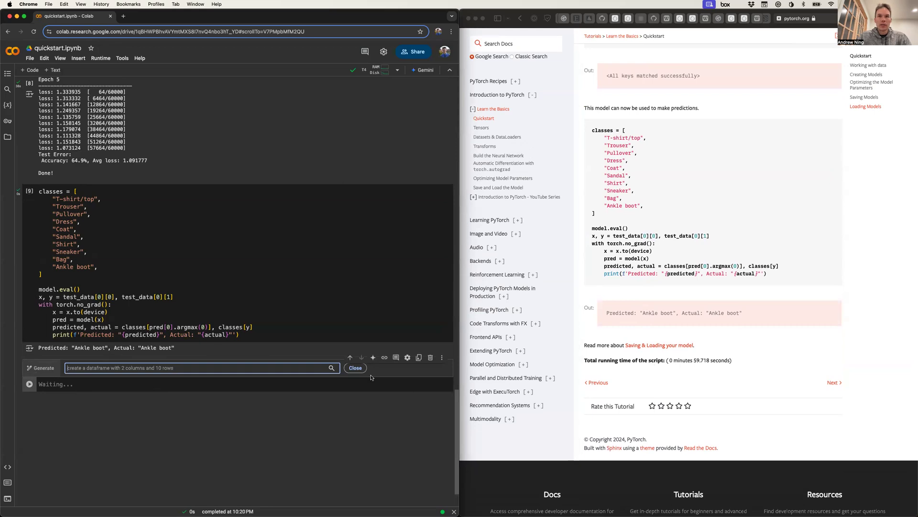
# - Write matplotlib code plotting x.cpu().squeeze() with cmap="gray", fixing the numpy conversion
pyautogui.click(355, 368)
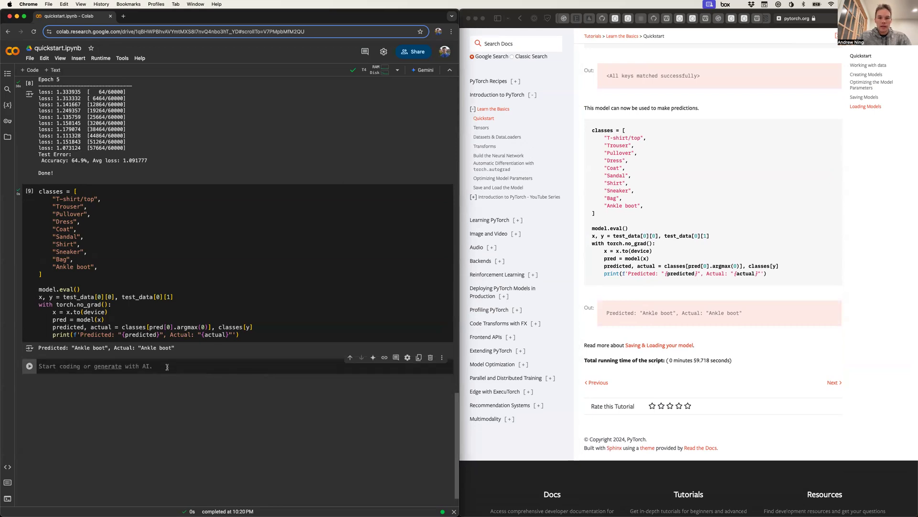
pyautogui.write('import matplotlib.pyplot as')
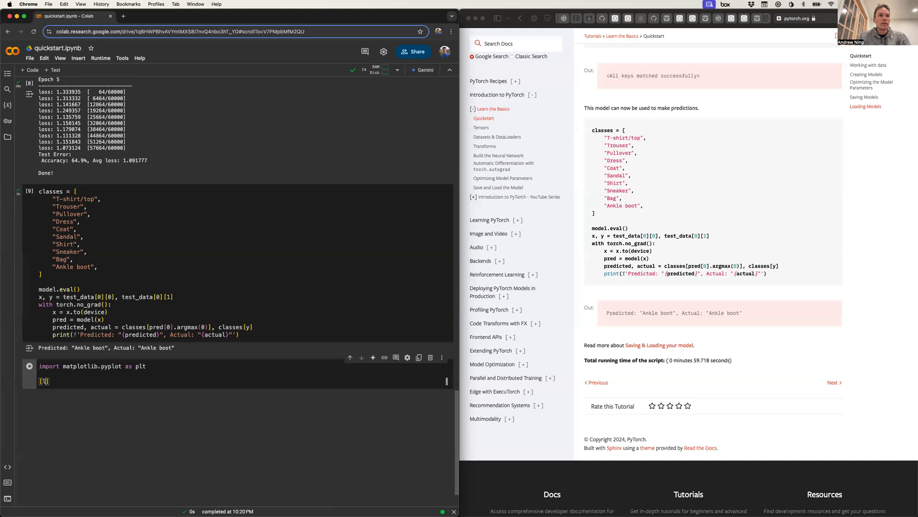
pyautogui.write('plt.imshow(x.cpu().numpy().squeeze(), cmap="gray')
pyautogui.write('plt.show()')
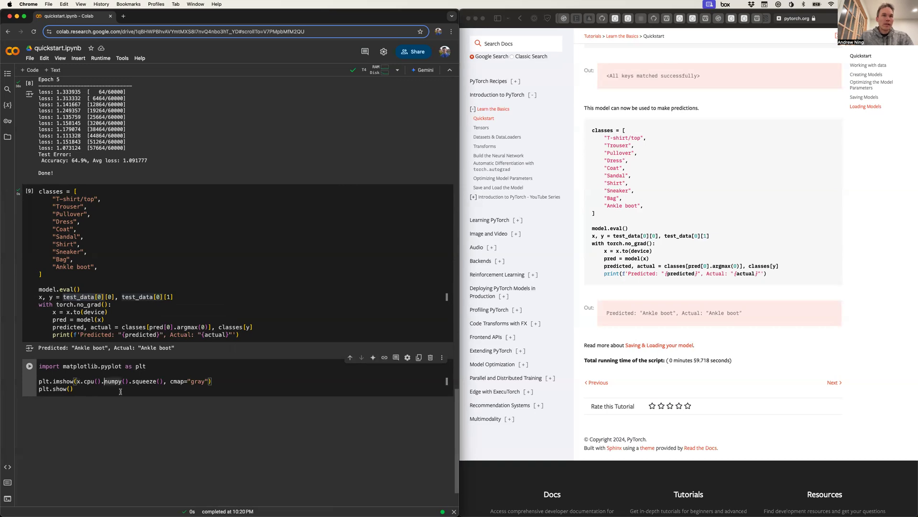
pyautogui.doubleClick(92, 382)
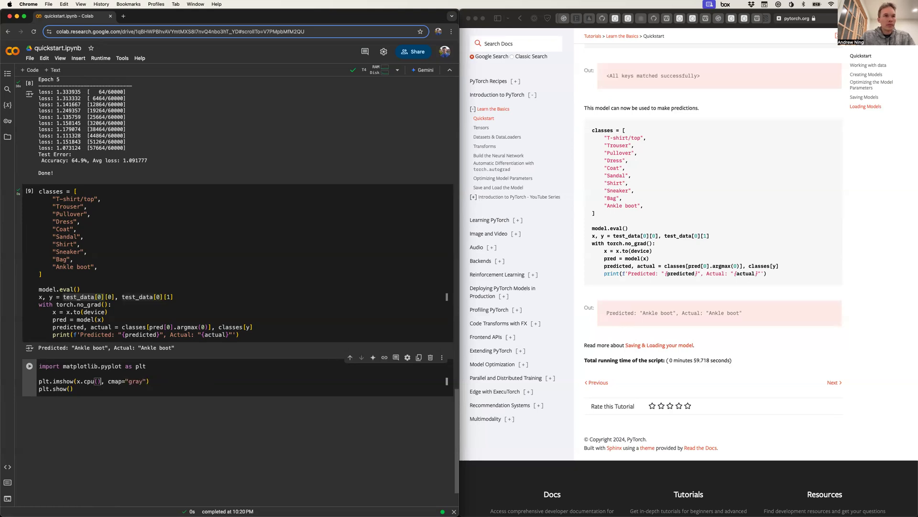
# - Run the plotting cell to display the grayscale ankle boot image
pyautogui.click(29, 366)
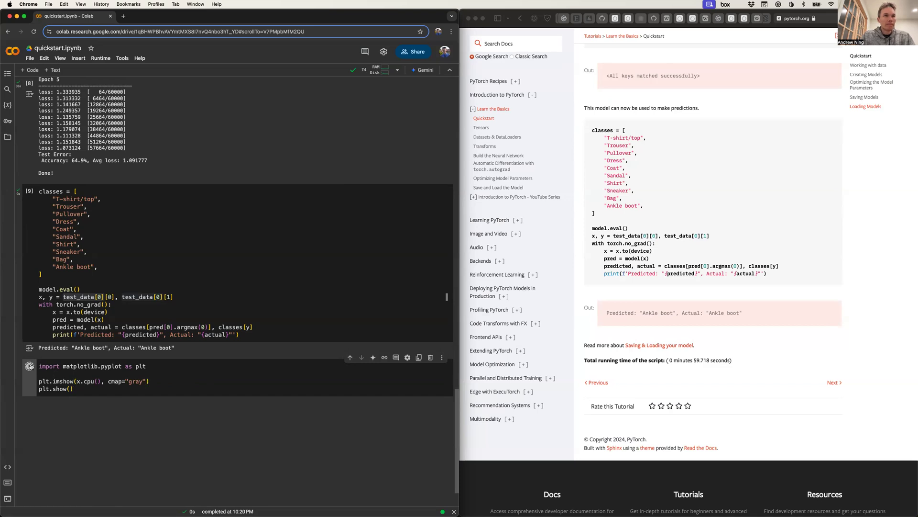
pyautogui.click(30, 366)
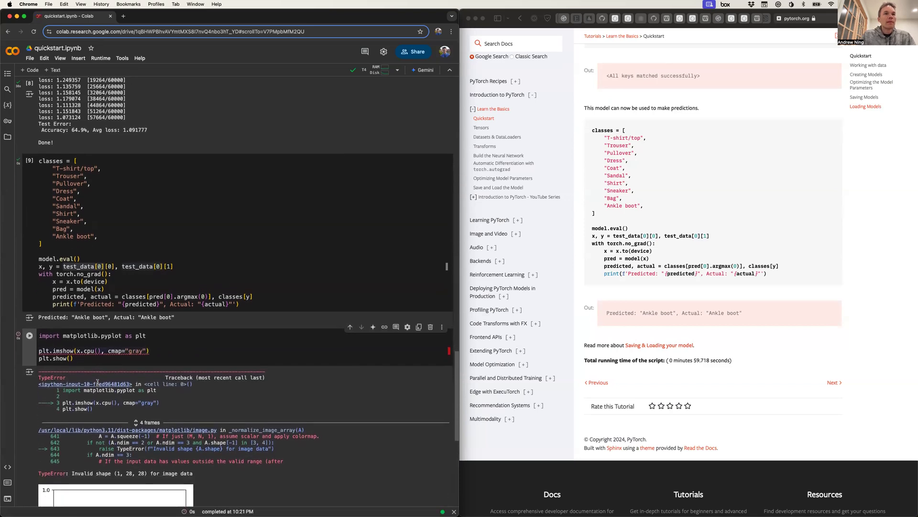
pyautogui.scroll(-3)
pyautogui.write('.squeeze(')
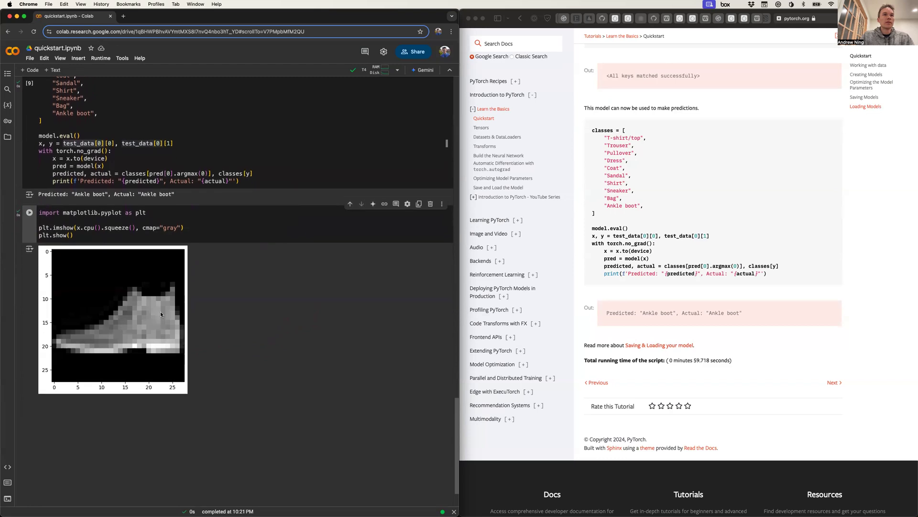
pyautogui.moveTo(54, 255)
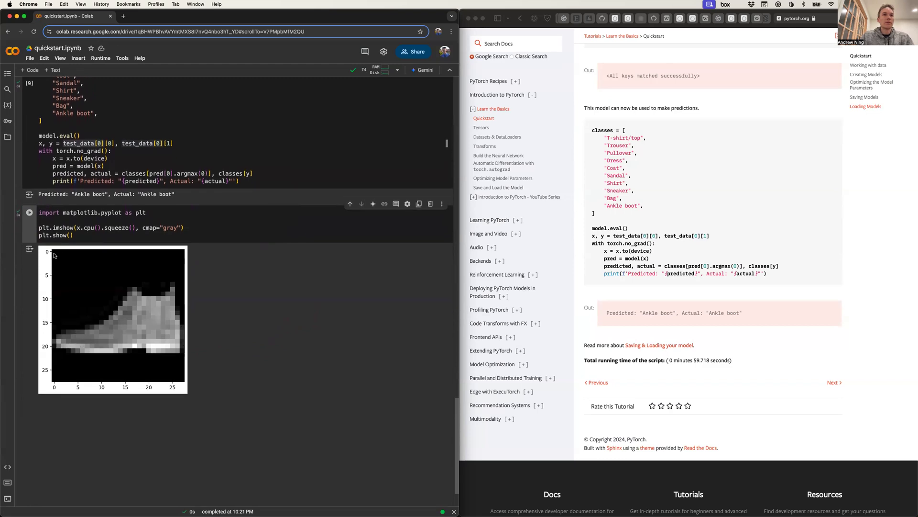
pyautogui.moveTo(80, 302)
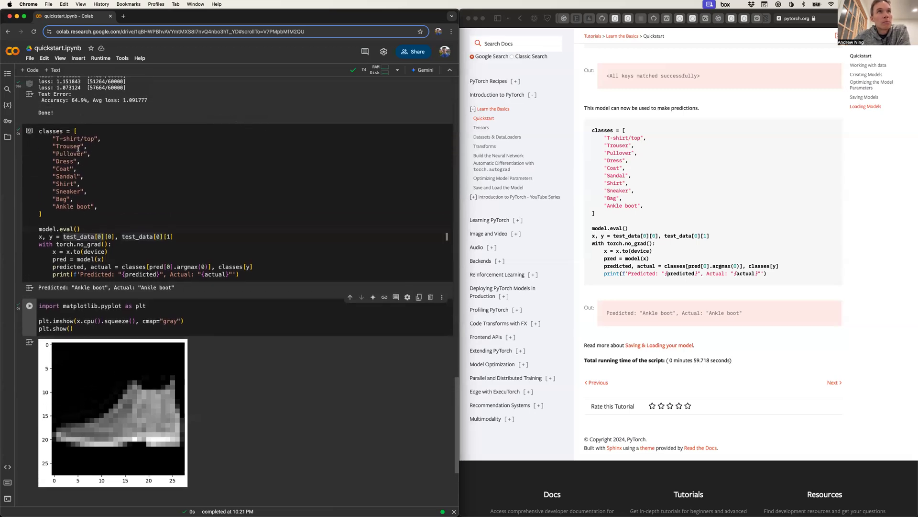
pyautogui.scroll(-3)
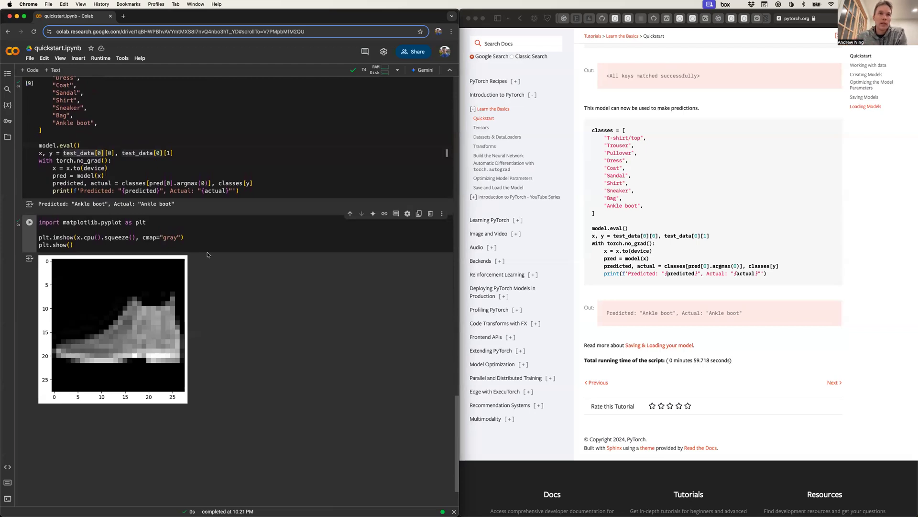
pyautogui.click(397, 70)
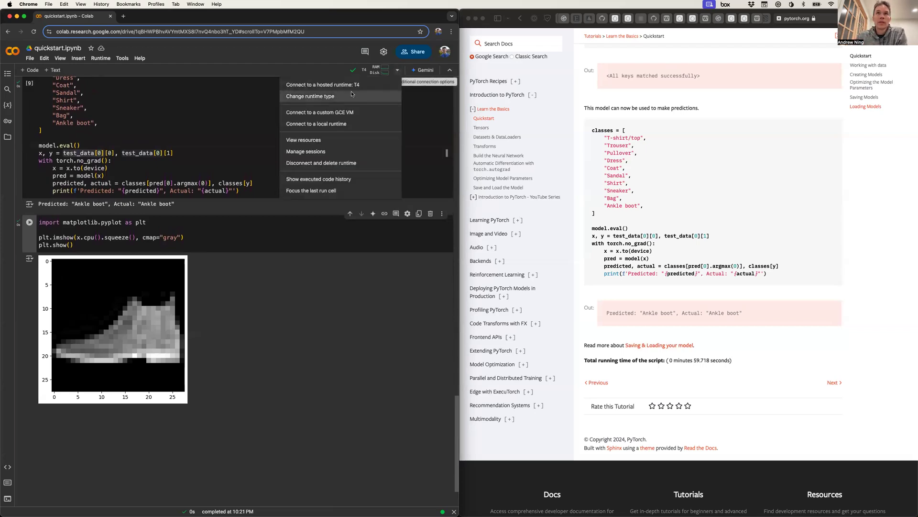
pyautogui.click(310, 96)
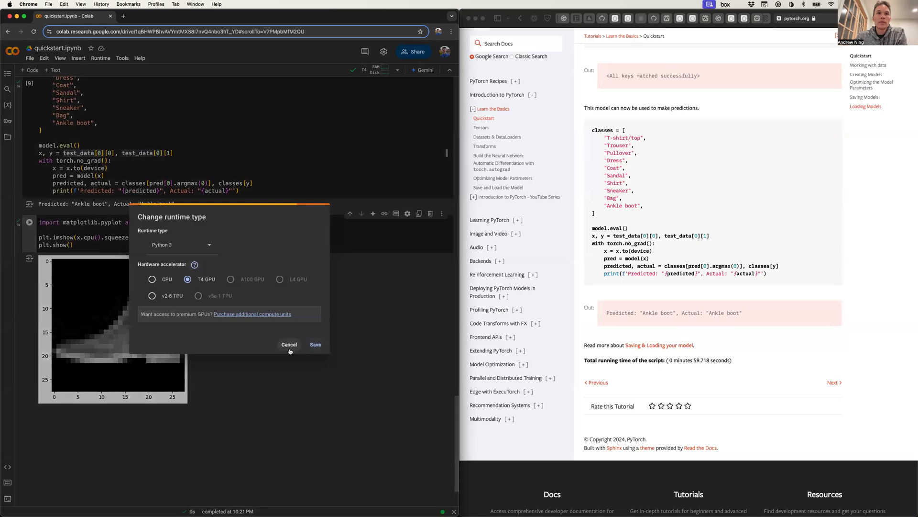
pyautogui.moveTo(211, 305)
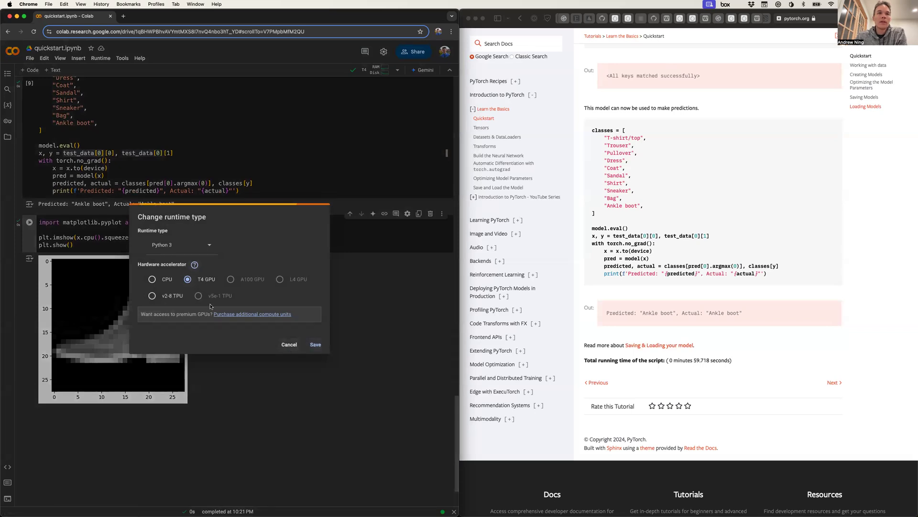
pyautogui.click(289, 345)
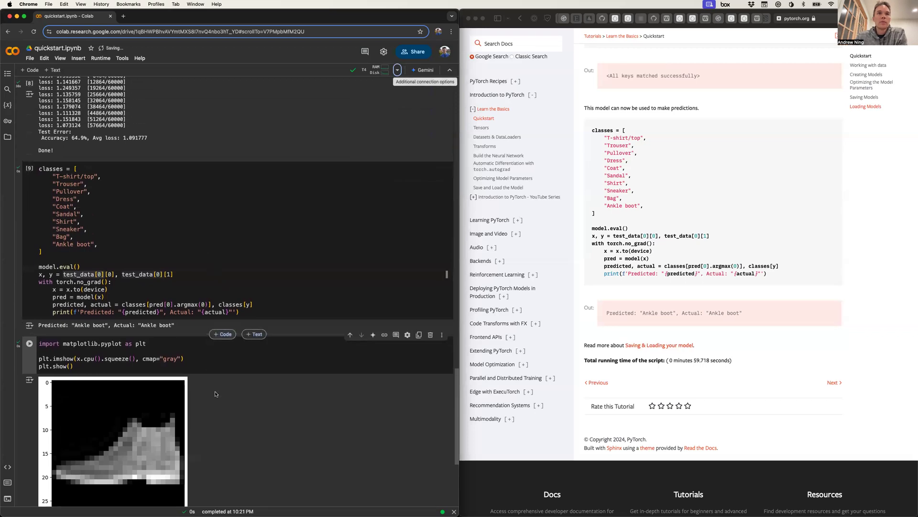
pyautogui.scroll(-3)
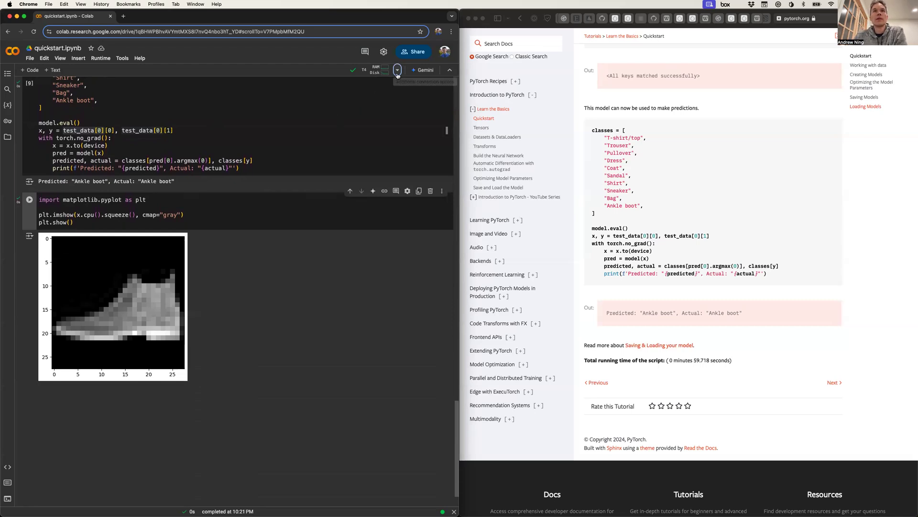
pyautogui.moveTo(397, 71)
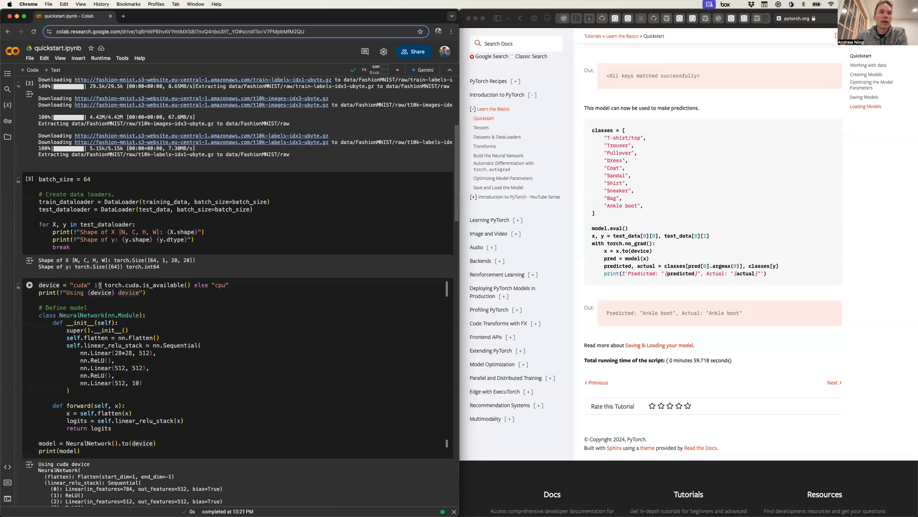
# - Remove .to(device) from the model line and rerun training, hitting a CPU/cuda:0 RuntimeError
pyautogui.scroll(-3)
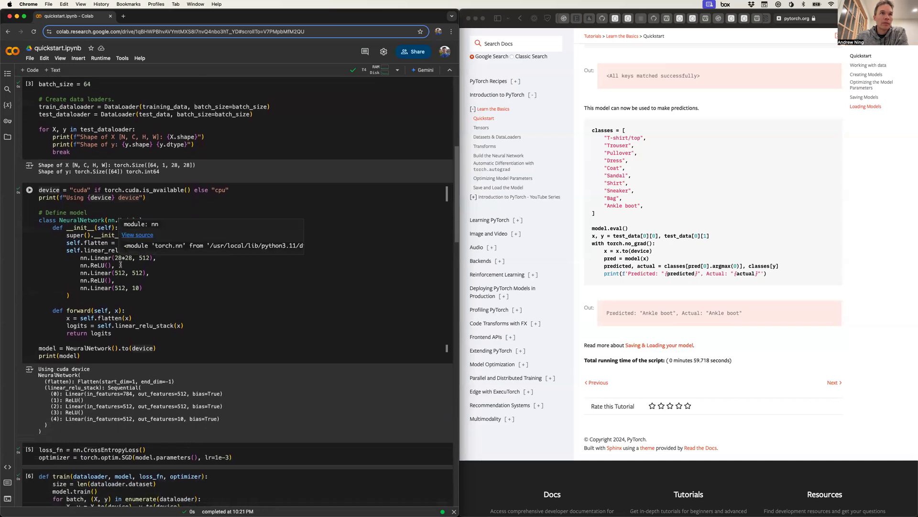
pyautogui.scroll(-3)
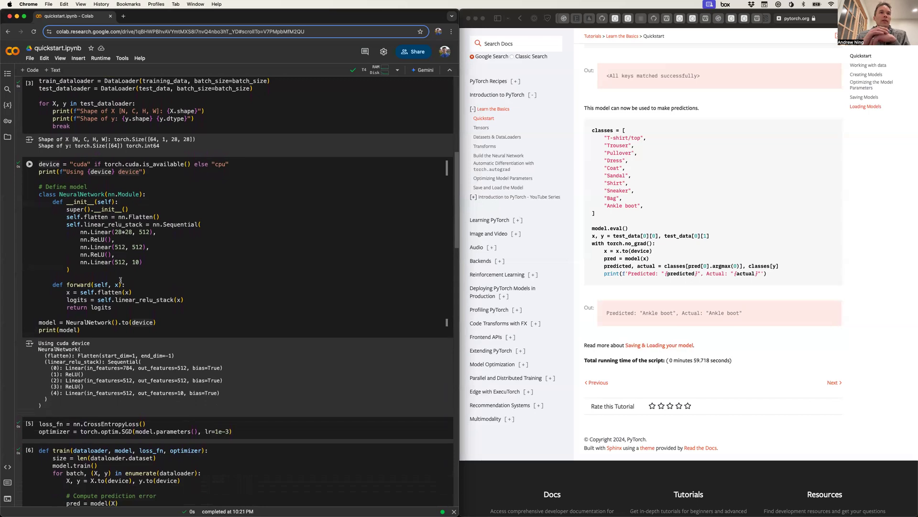
pyautogui.scroll(-3)
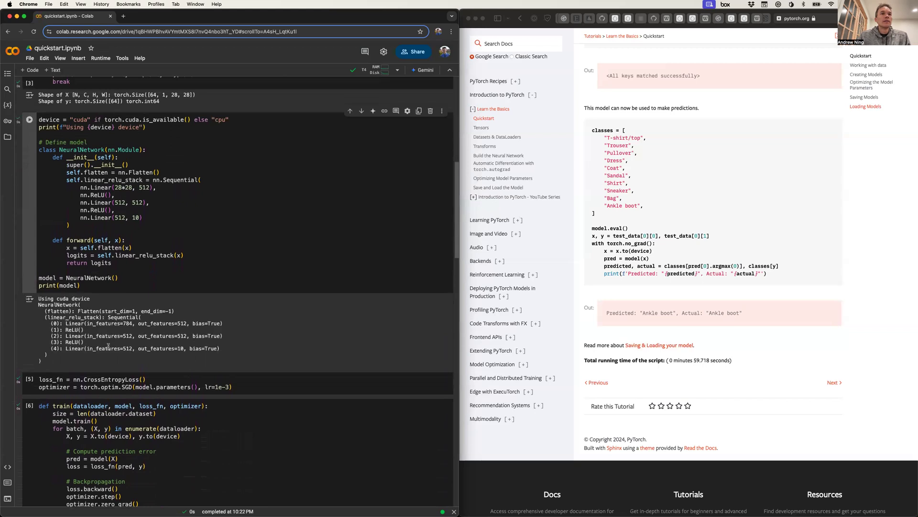
pyautogui.scroll(-3)
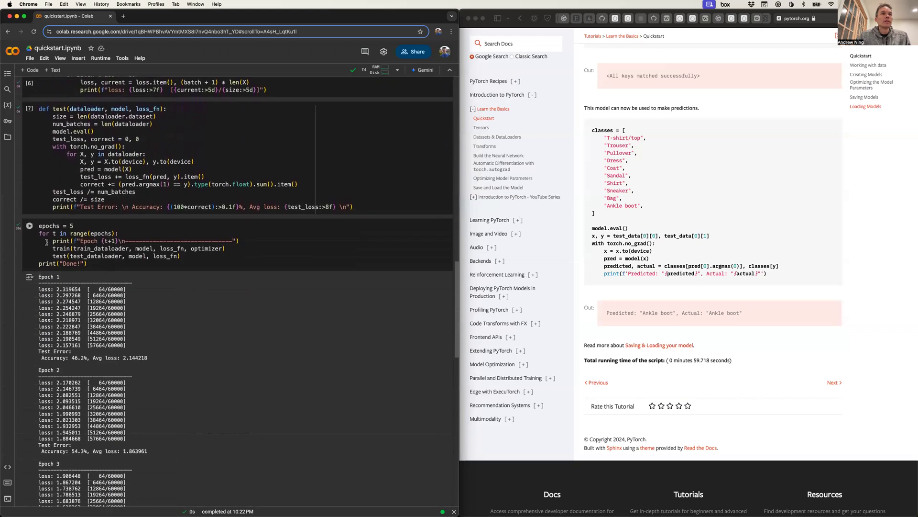
pyautogui.click(29, 226)
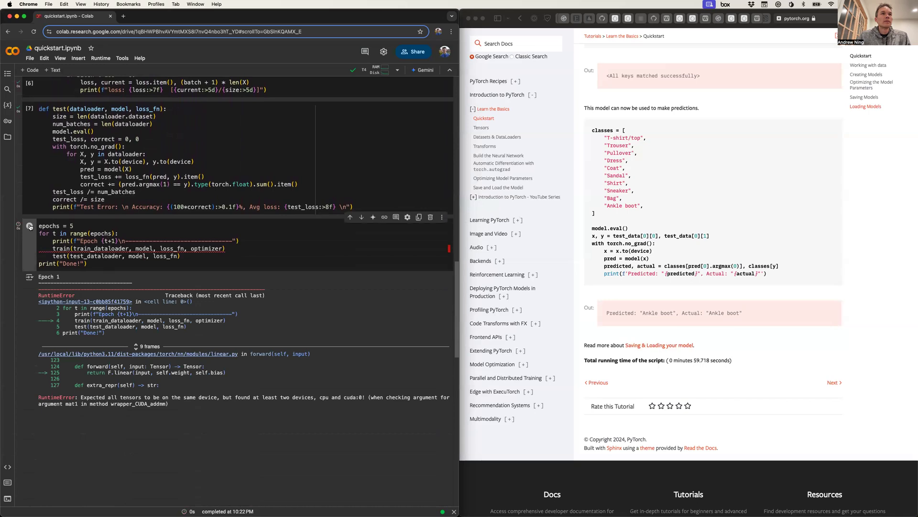
pyautogui.scroll(-3)
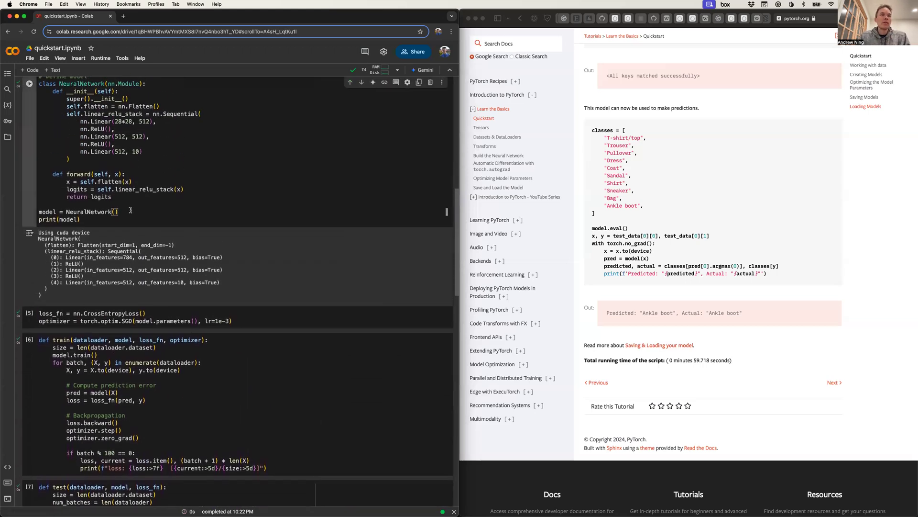
# - Restore .to(device) after NeuralNetwork() in the model definition cell
pyautogui.write('.to(device')
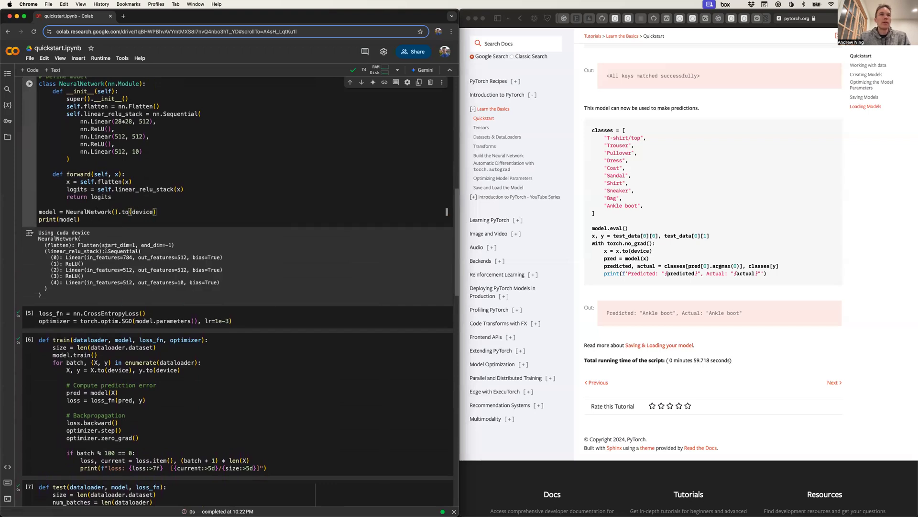
pyautogui.scroll(-3)
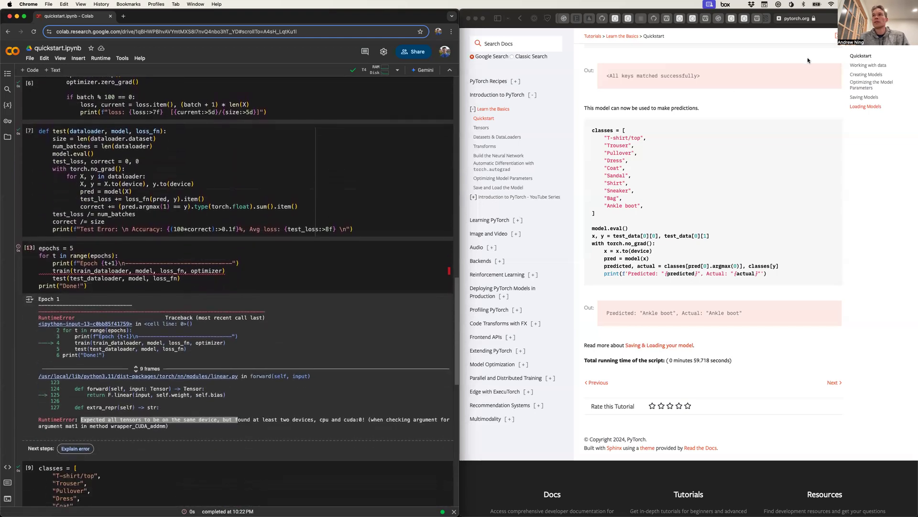
pyautogui.moveTo(850, 144)
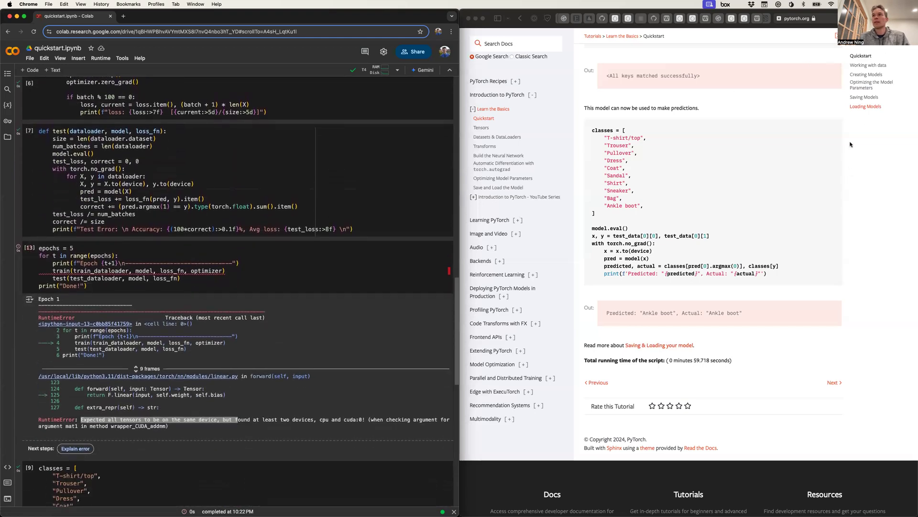